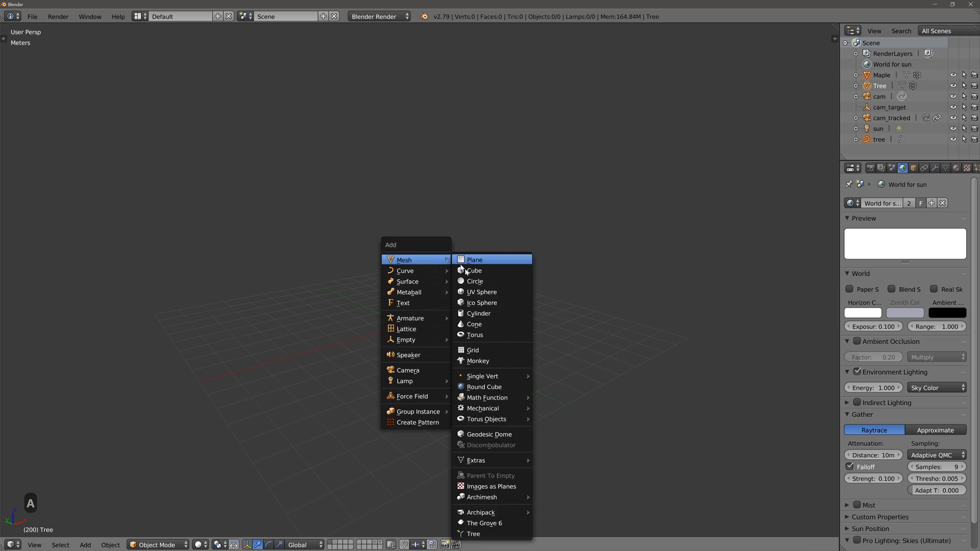
mouse_move(503, 527)
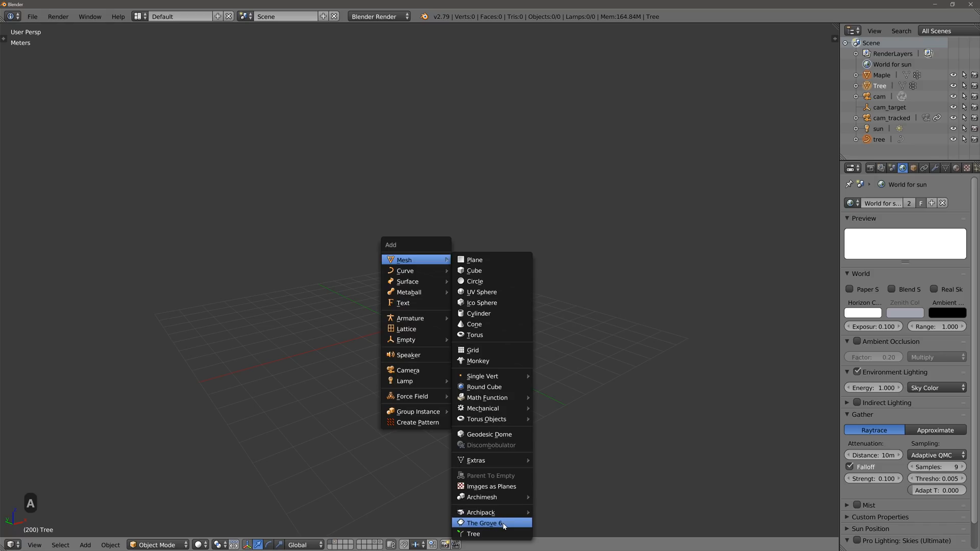
Step: Add a Grove 6 tree object and load the London Plane species preset instead of Maple
left_click(485, 523)
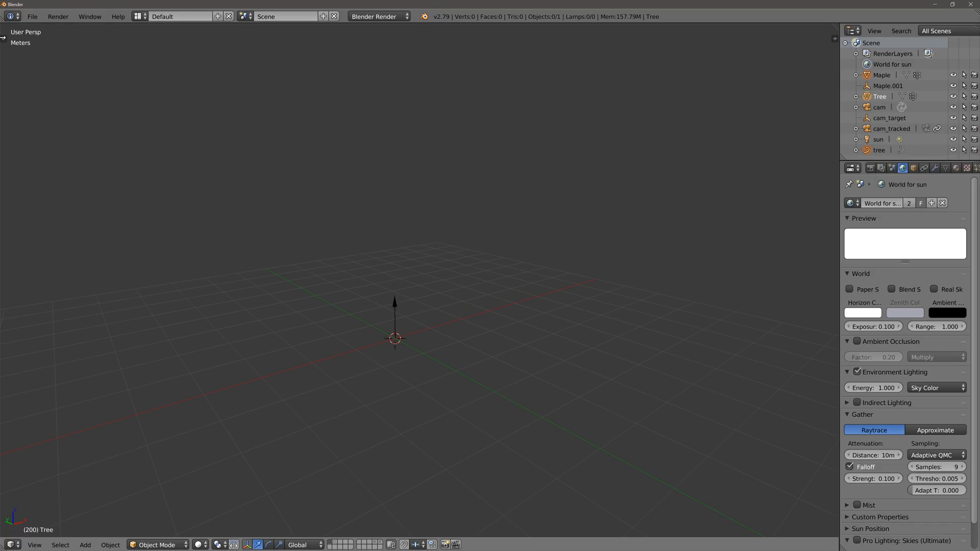
key("t")
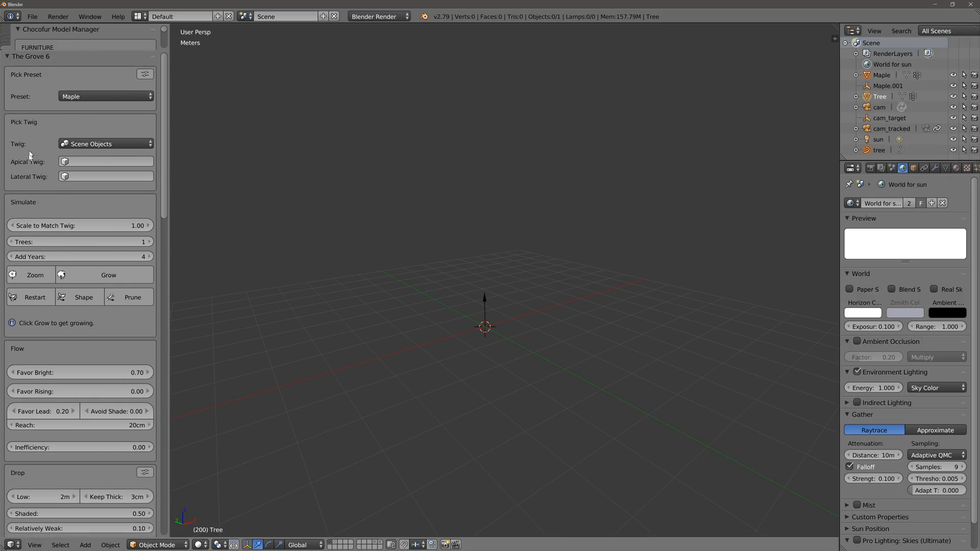
mouse_move(163, 111)
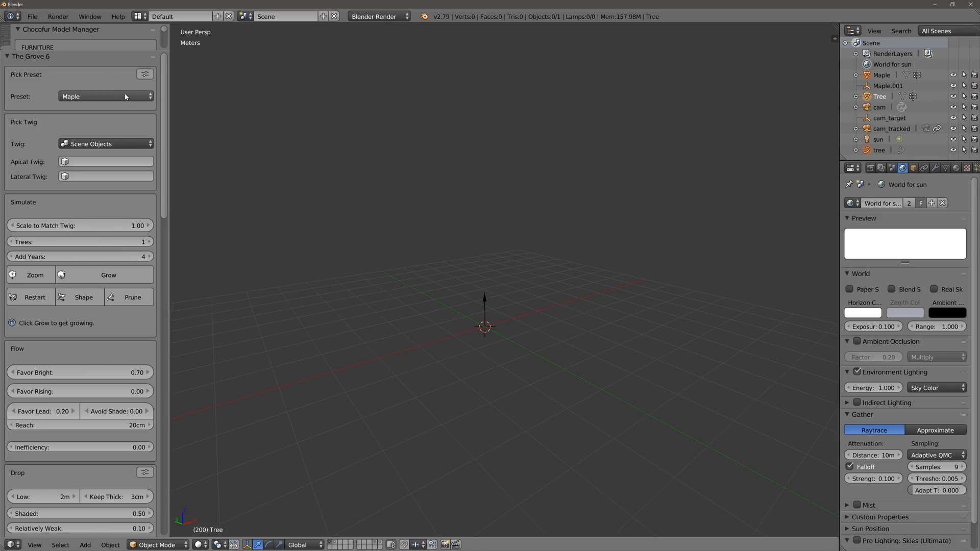
mouse_move(105, 96)
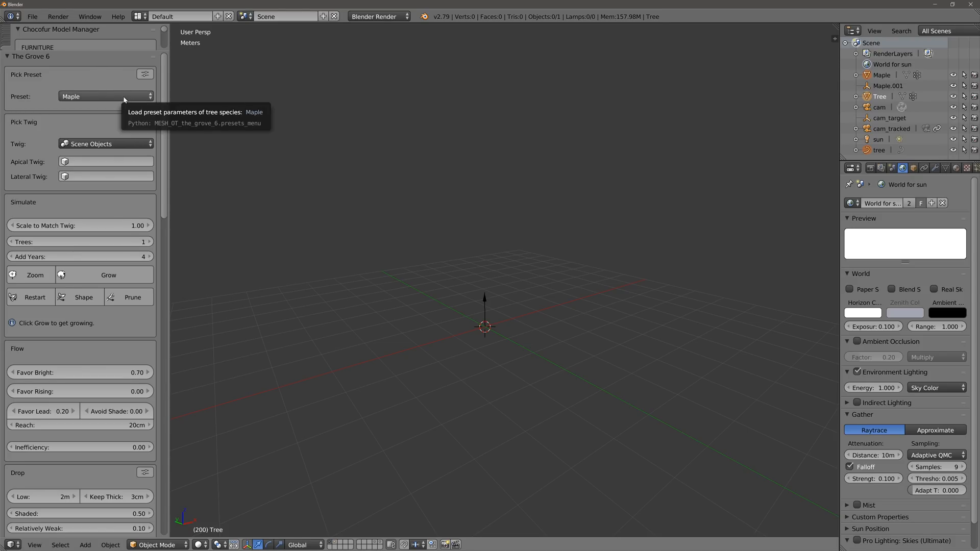
left_click(105, 97)
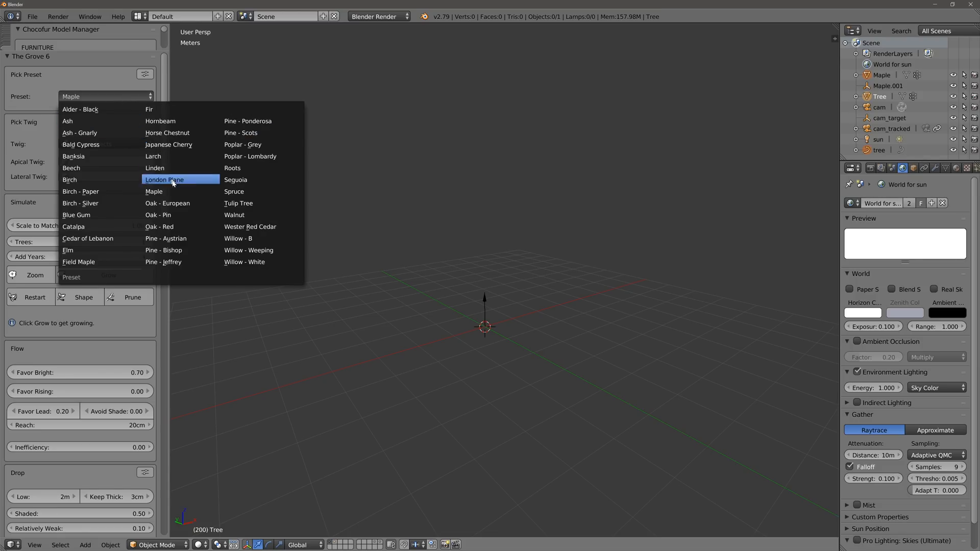
mouse_move(236, 179)
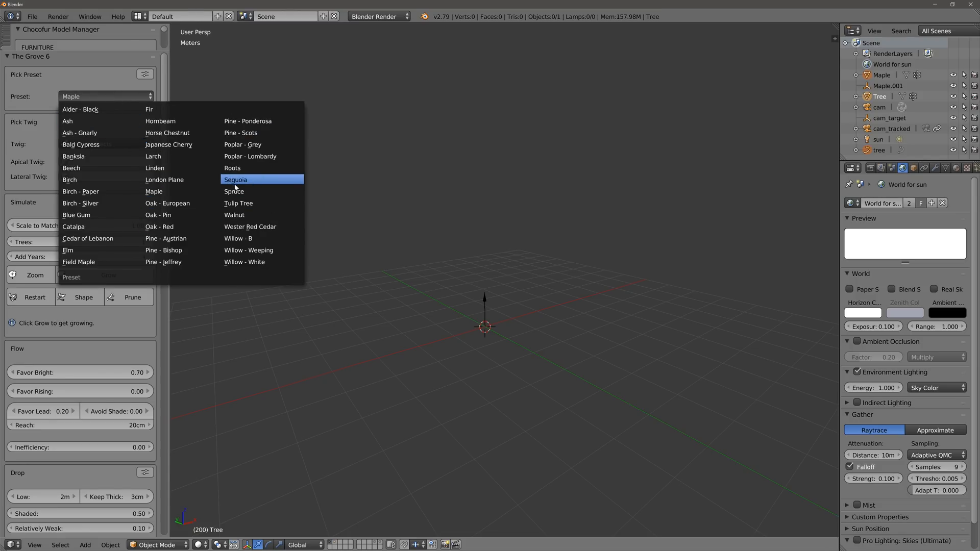
left_click(164, 179)
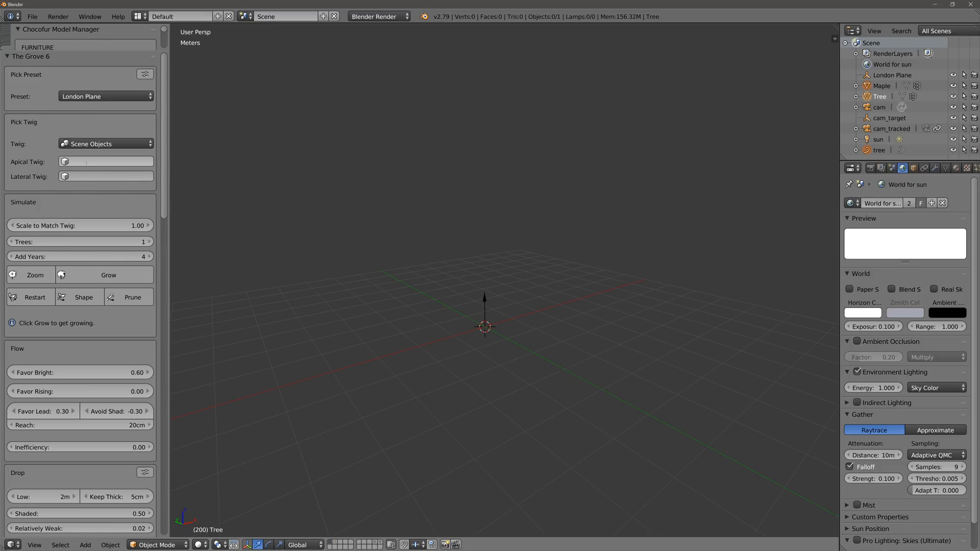
left_click(105, 161)
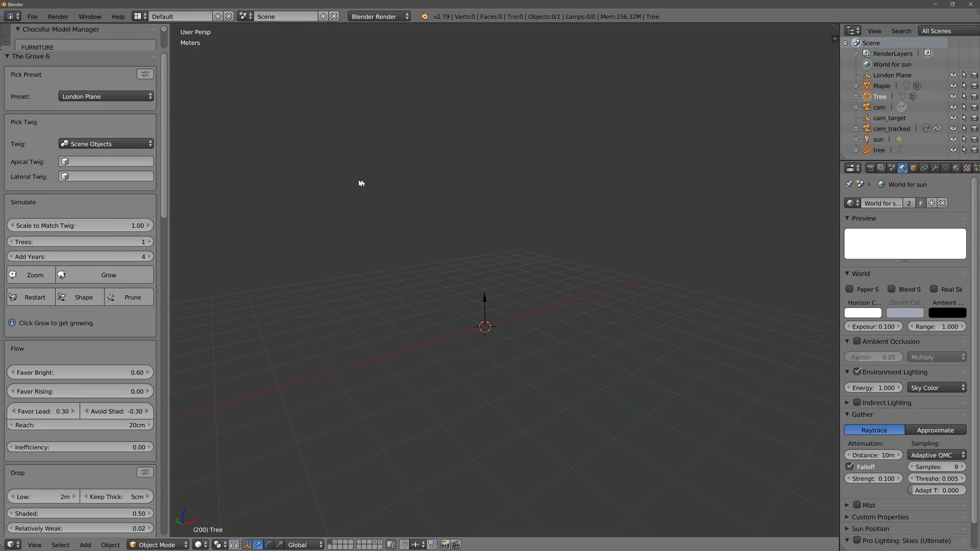
Step: Append the London Plane twig objects from the grove's twigs/LondonPlaneTwig library file
left_click(32, 16)
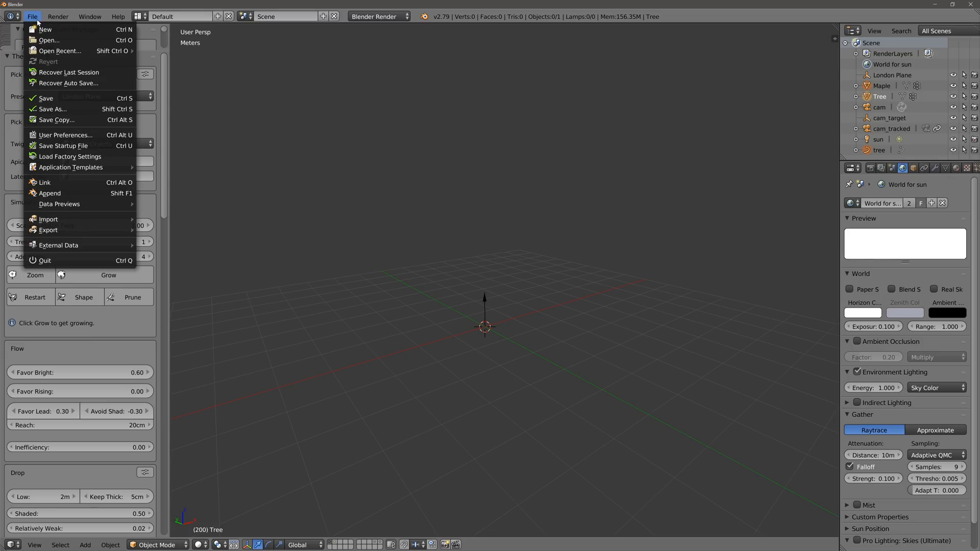
mouse_move(73, 219)
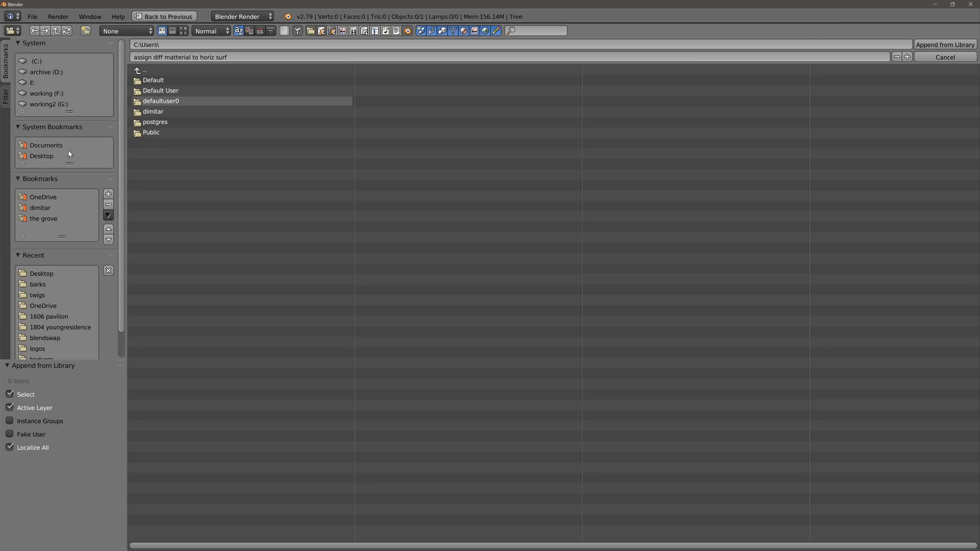
left_click(43, 218)
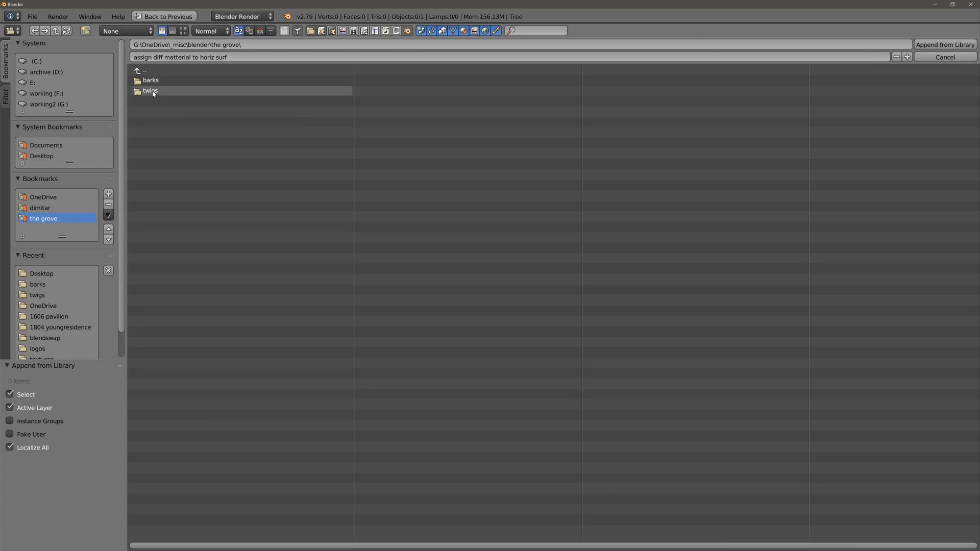
double_click(150, 91)
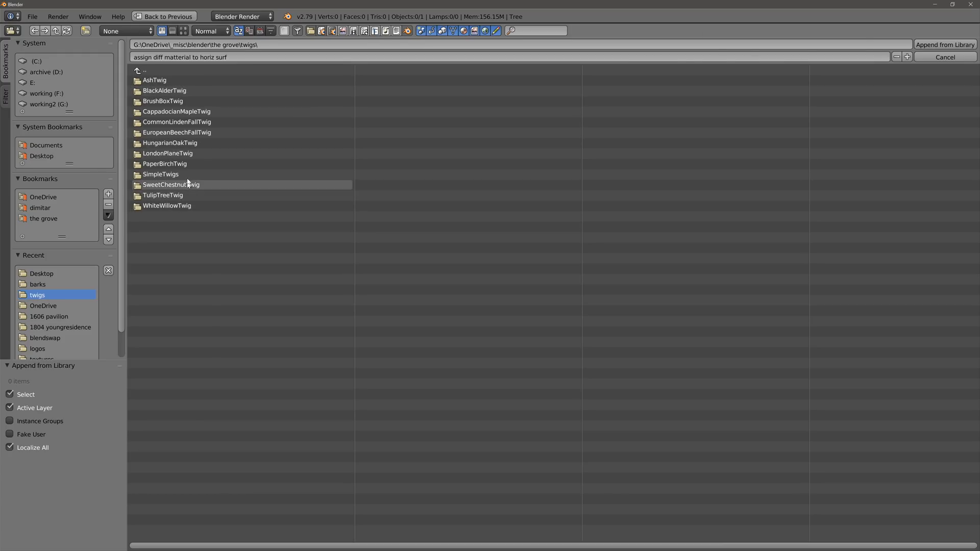
mouse_move(167, 153)
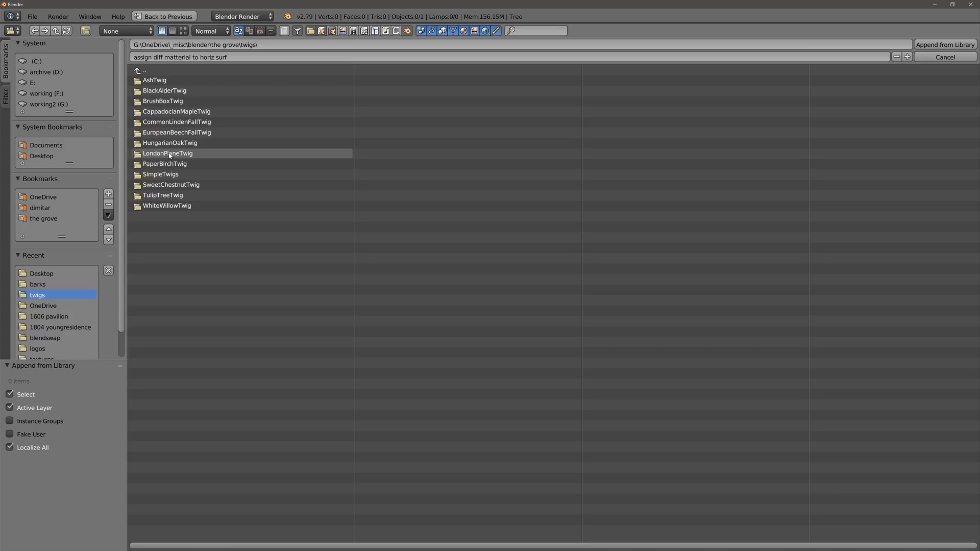
double_click(167, 153)
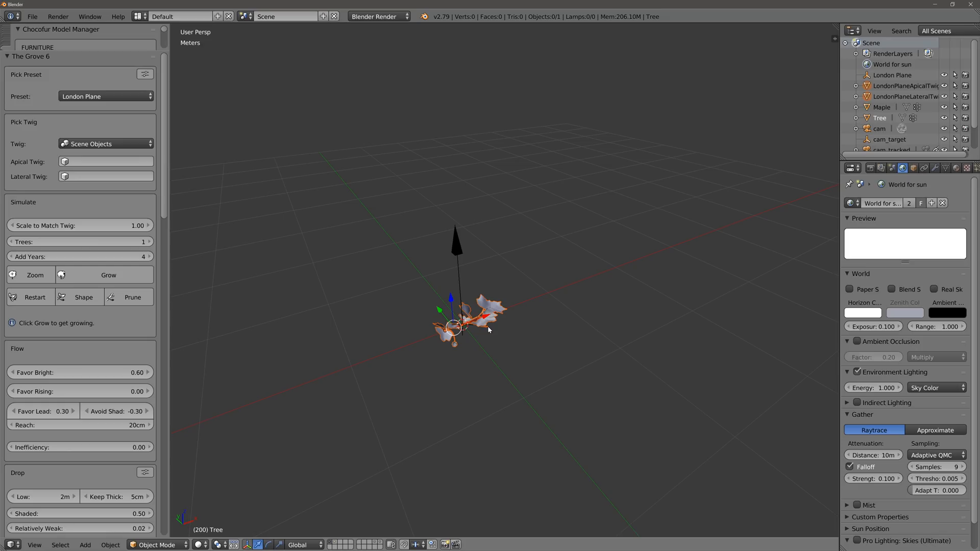
Step: Move the appended twigs to another layer and delete the London Plane tree object
key("m")
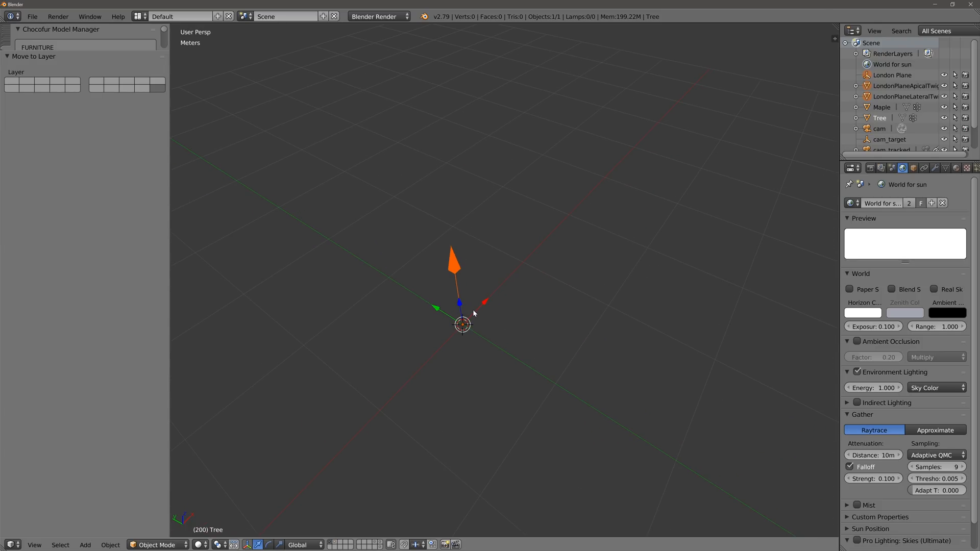
mouse_move(155, 192)
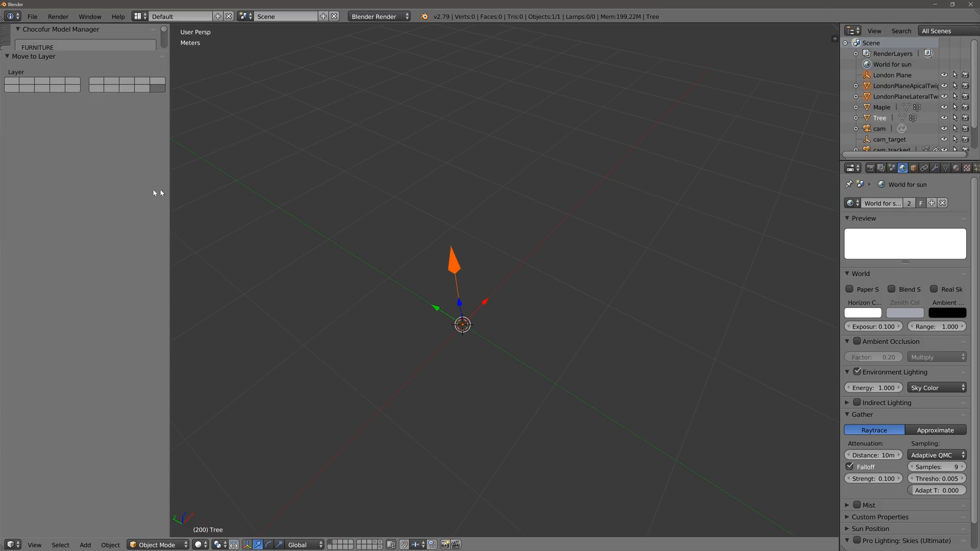
mouse_move(76, 220)
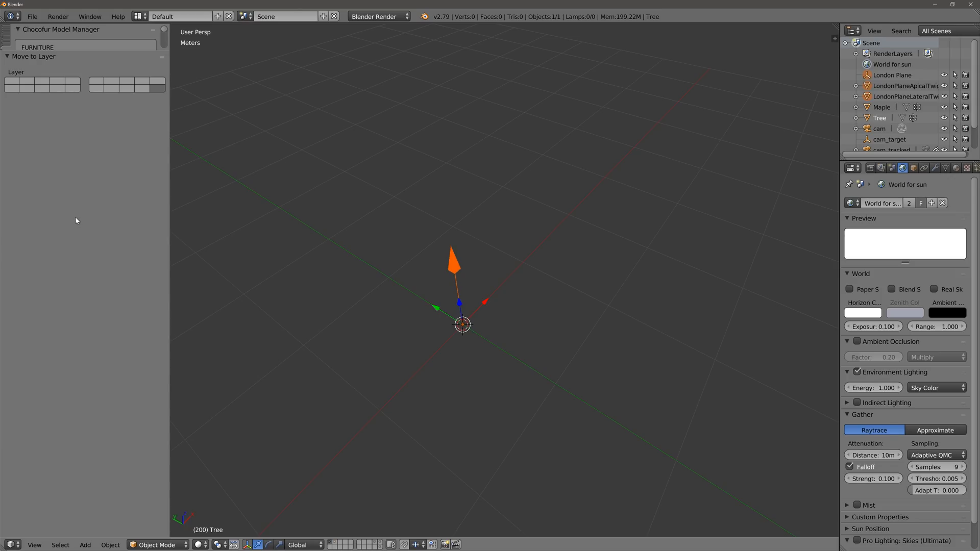
mouse_move(446, 315)
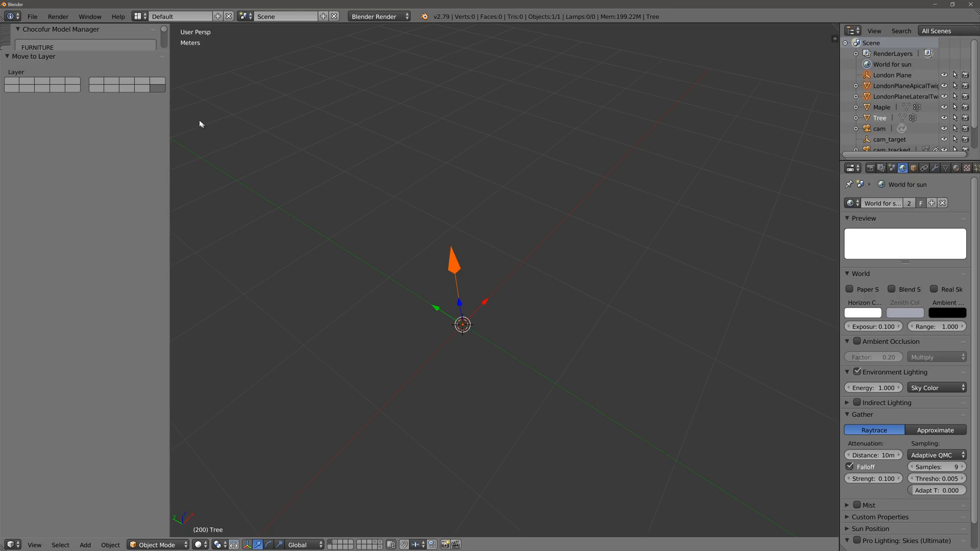
mouse_move(156, 92)
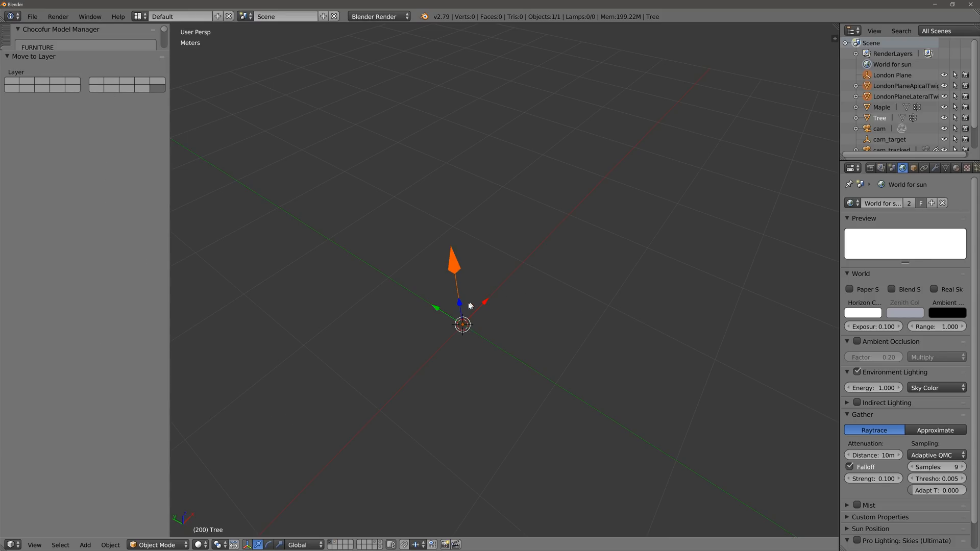
key("x")
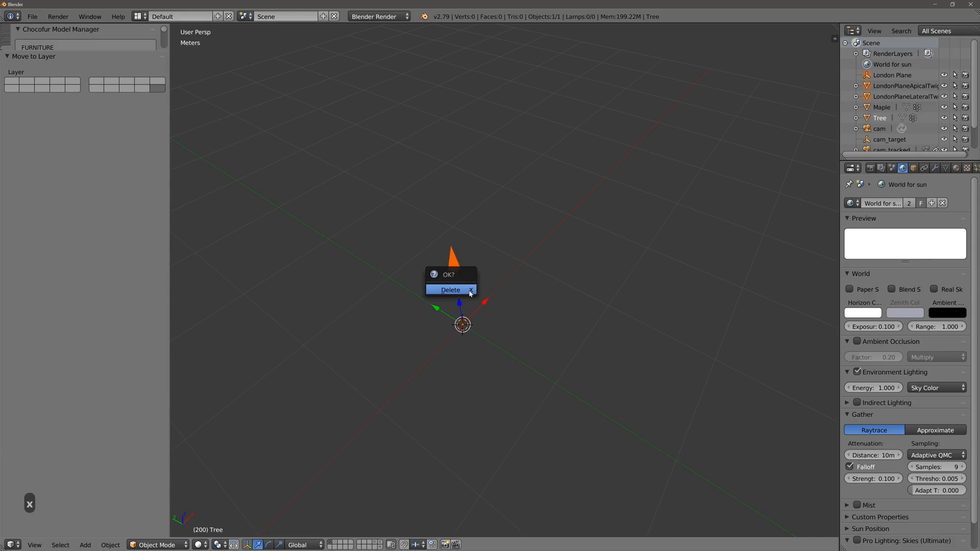
left_click(449, 289)
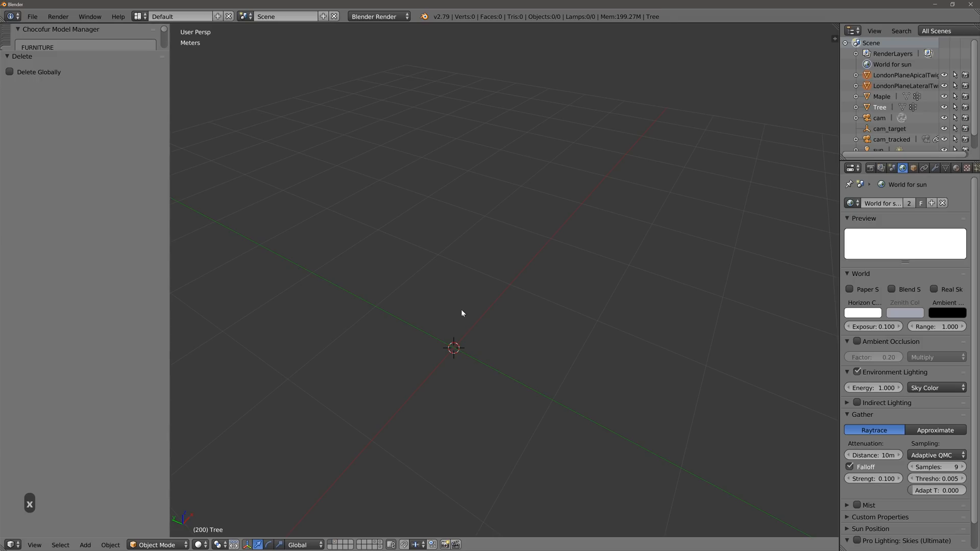
mouse_move(468, 310)
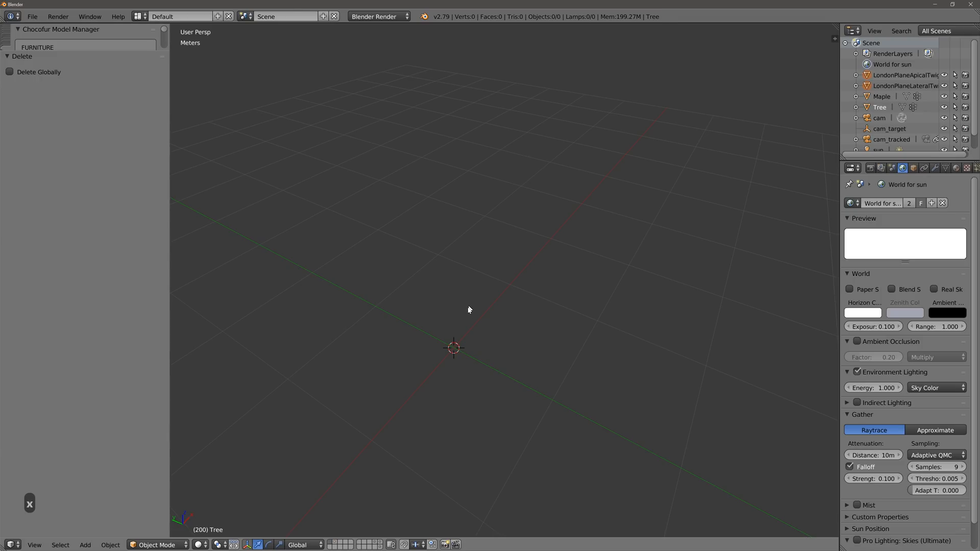
Step: Add a London Plane Grove tree using LondonPlaneApicalTwig and LondonPlaneLateralTwig as its twigs
left_click(428, 320)
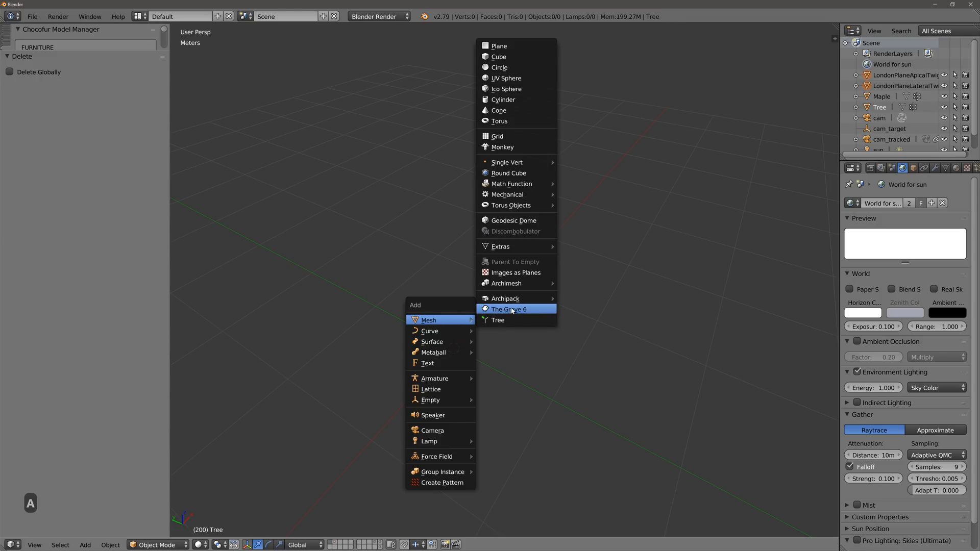
left_click(509, 309)
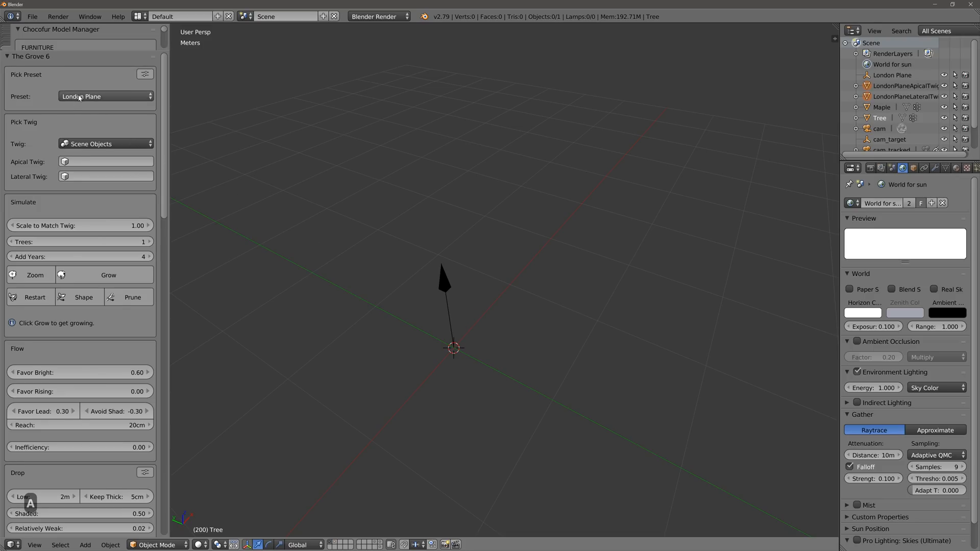
mouse_move(107, 137)
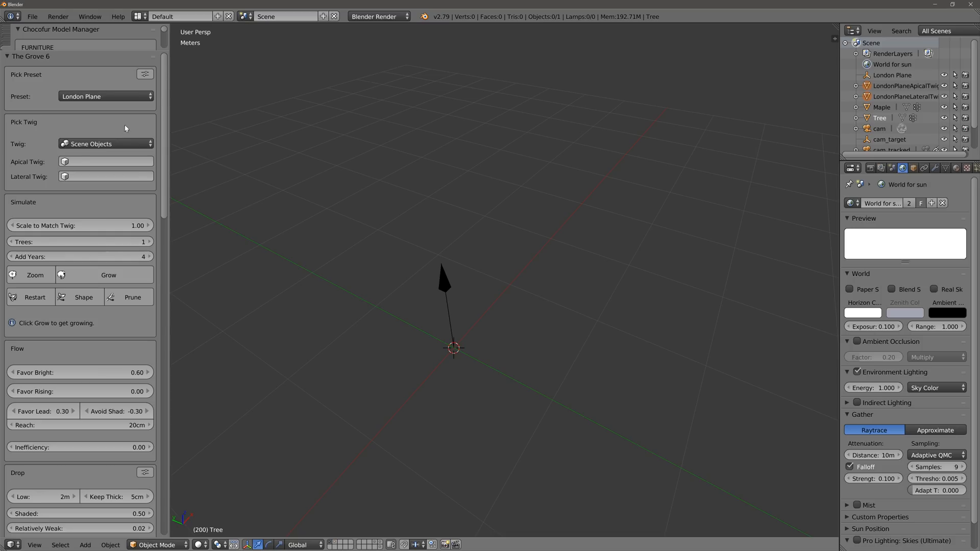
mouse_move(126, 124)
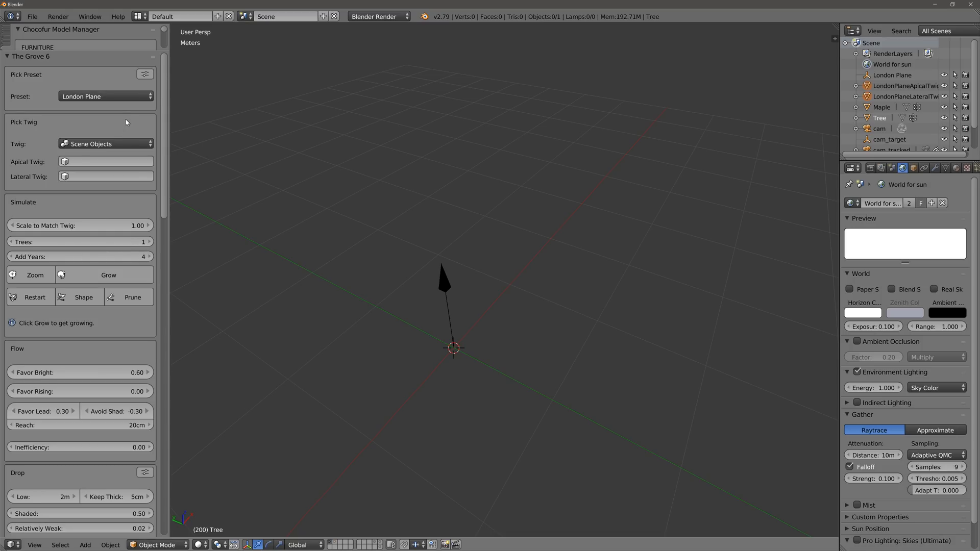
mouse_move(105, 144)
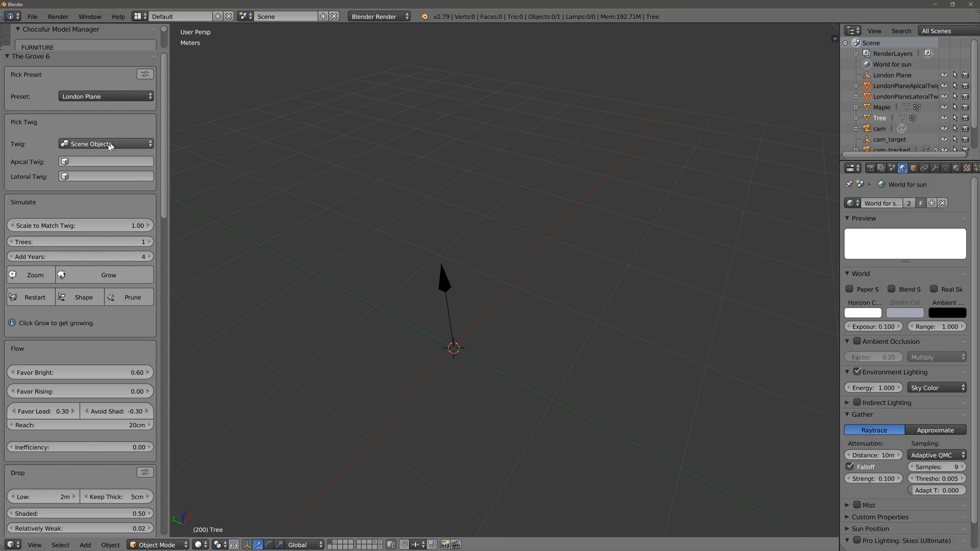
left_click(105, 161)
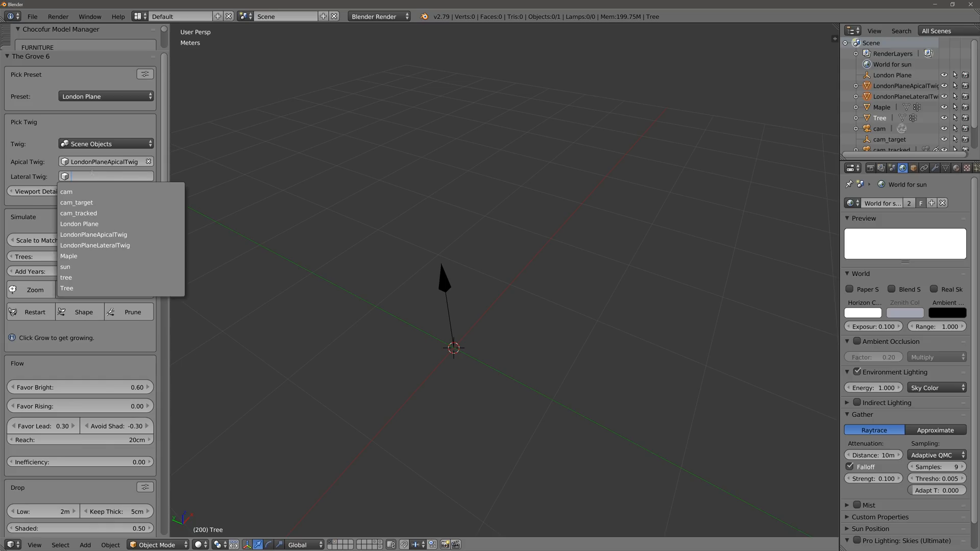
left_click(94, 245)
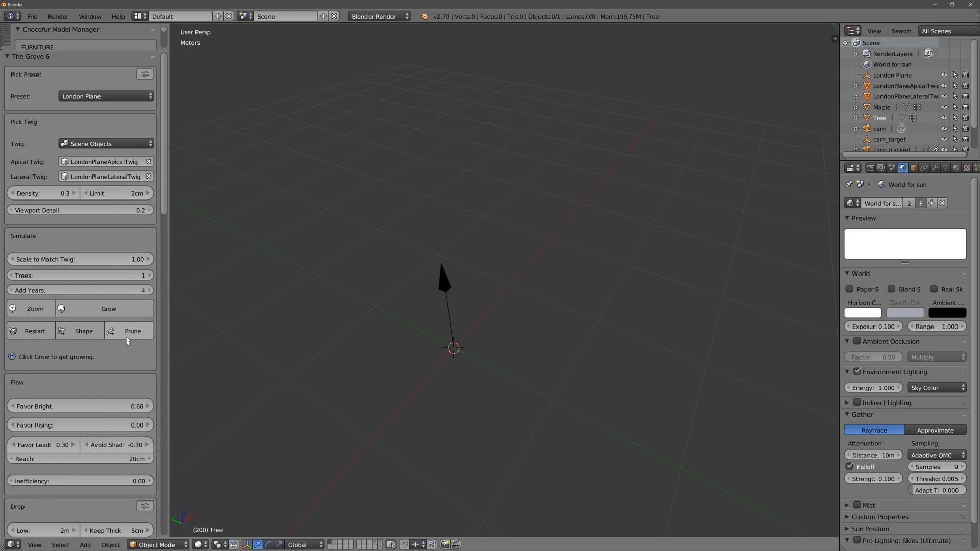
mouse_move(108, 309)
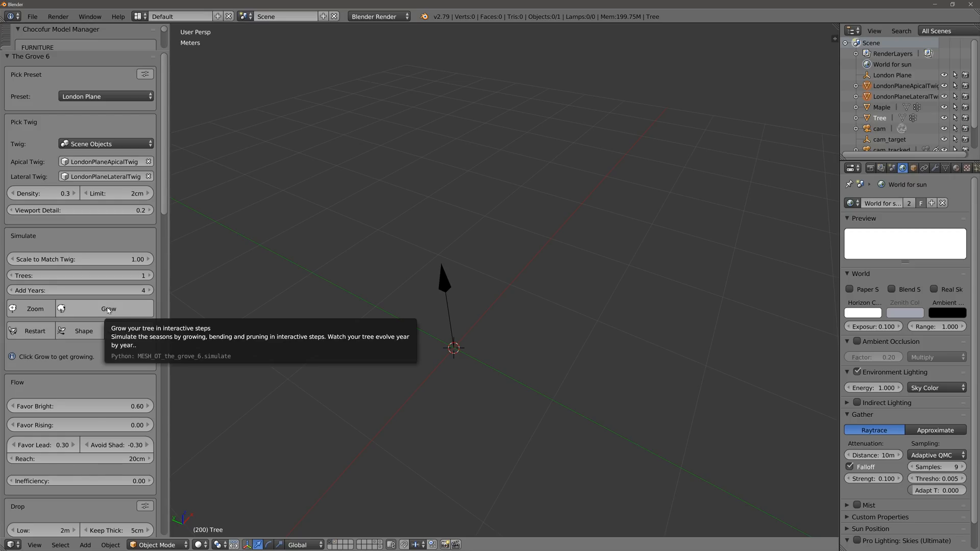
Step: Grow the London Plane tree in four-year steps up to 28 years and 7.3 m tall
left_click(108, 308)
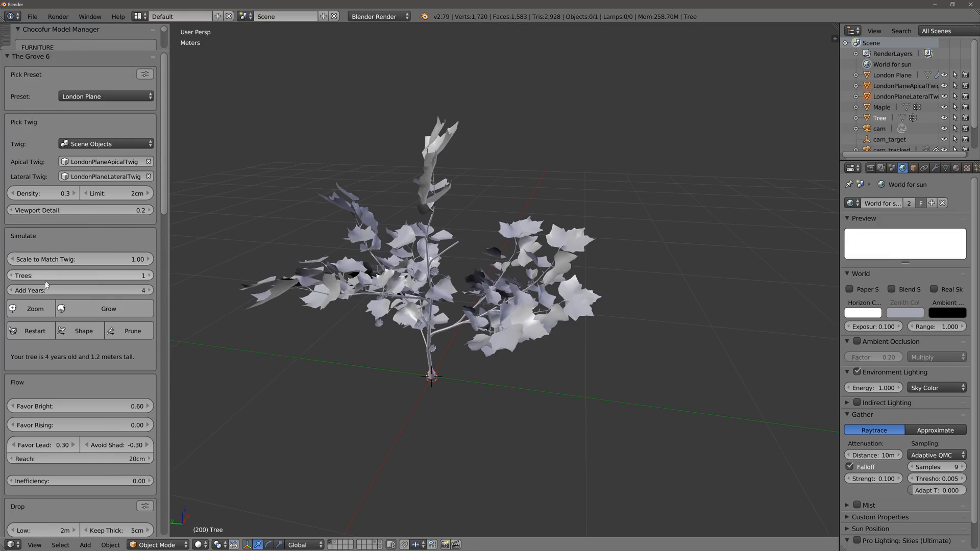
mouse_move(122, 292)
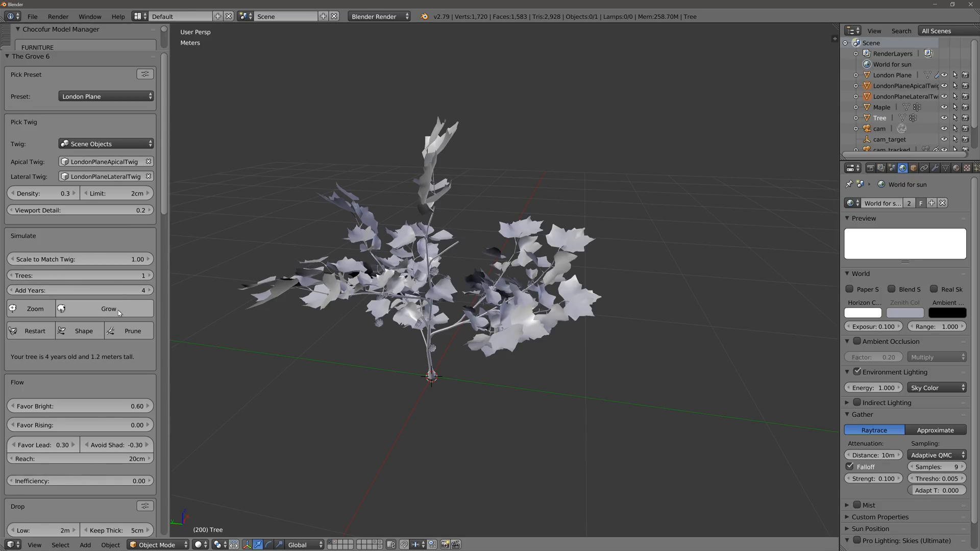
left_click(108, 308)
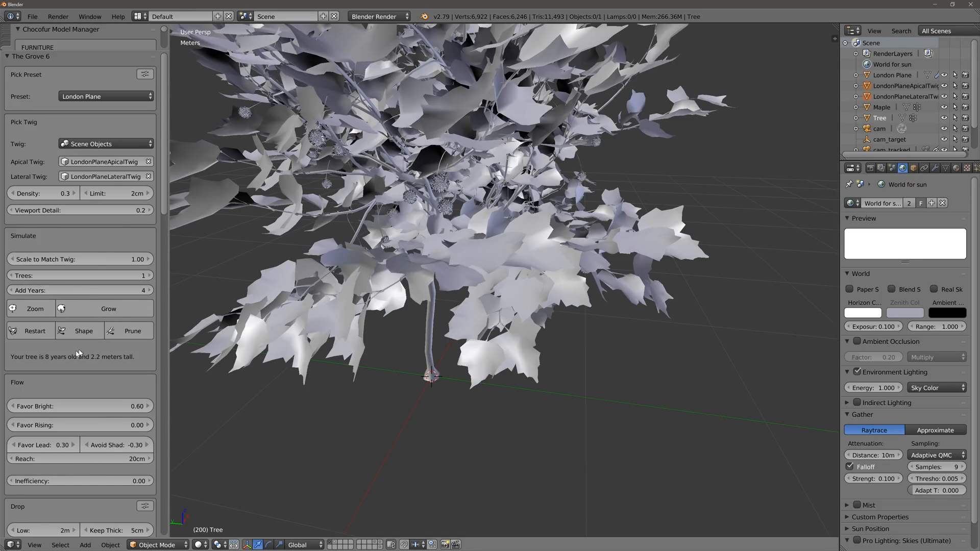
mouse_move(50, 361)
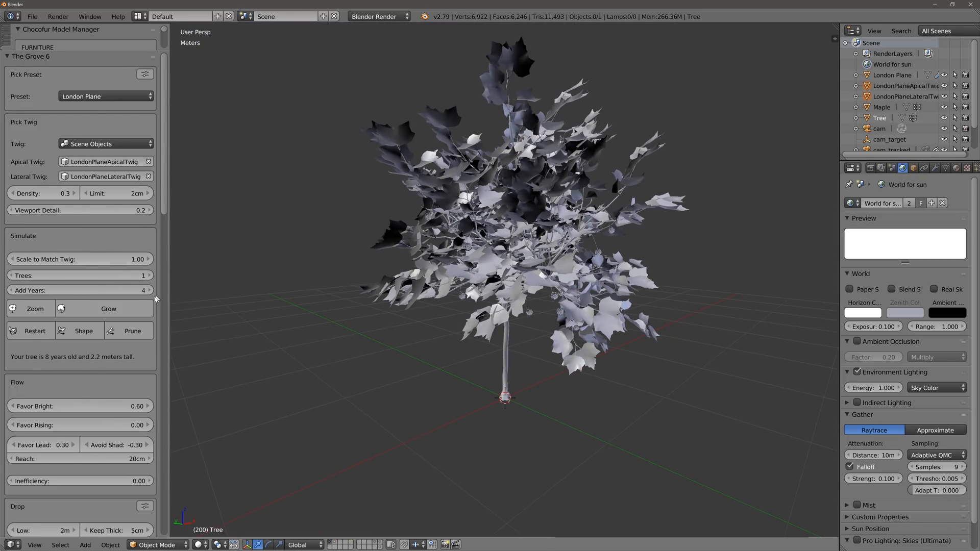
mouse_move(215, 291)
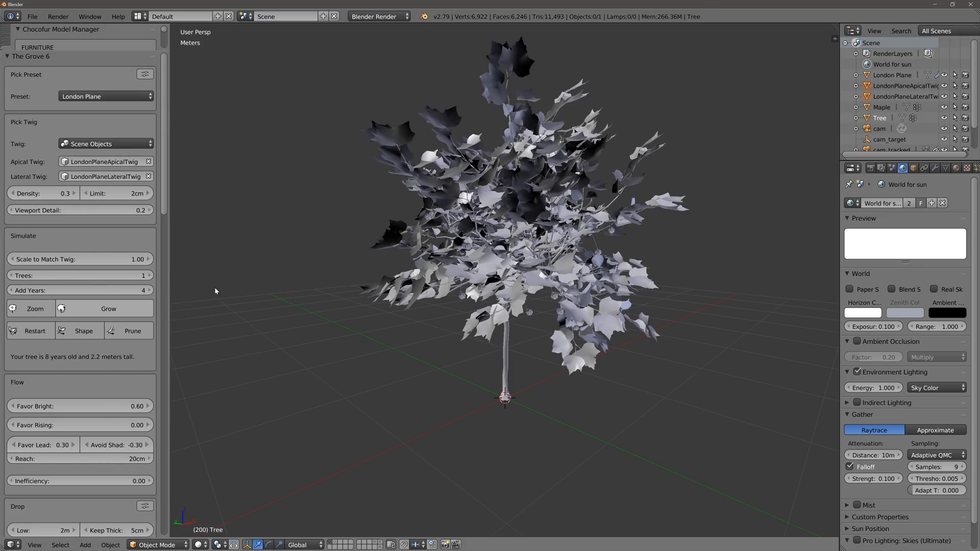
left_click(108, 308)
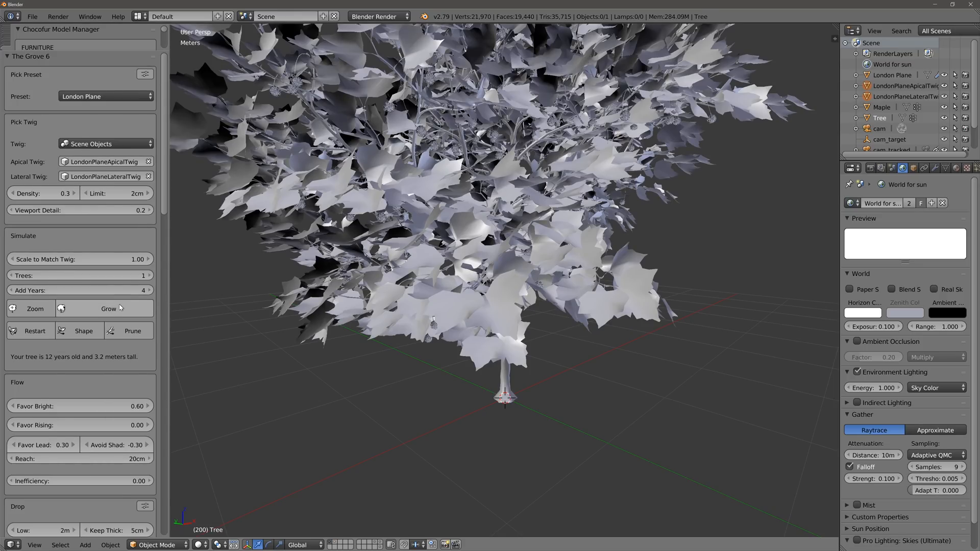
left_click(107, 308)
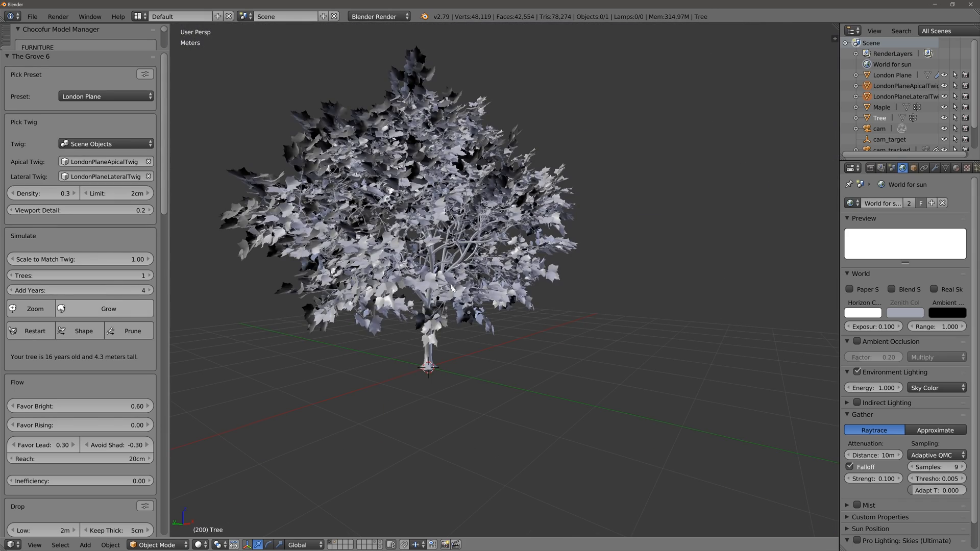
left_click(107, 308)
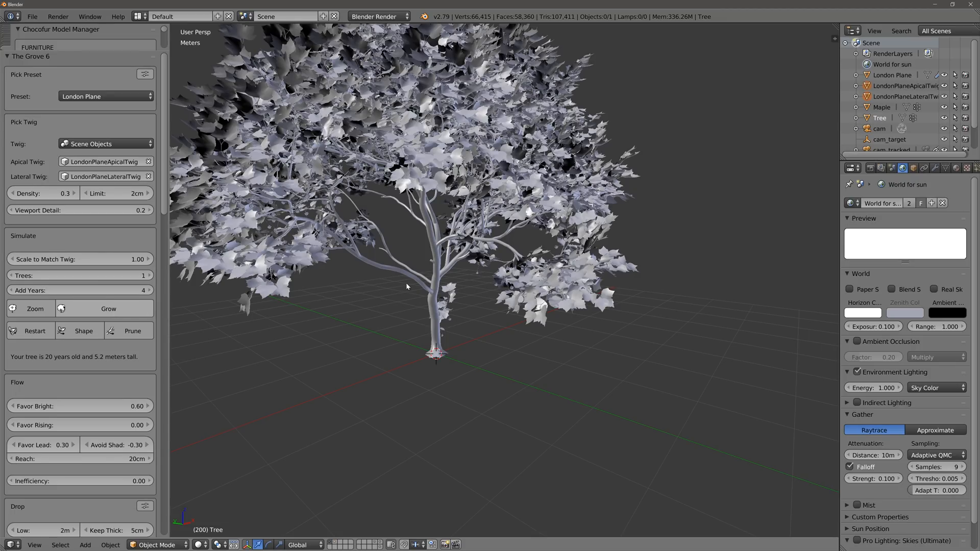
left_click(107, 308)
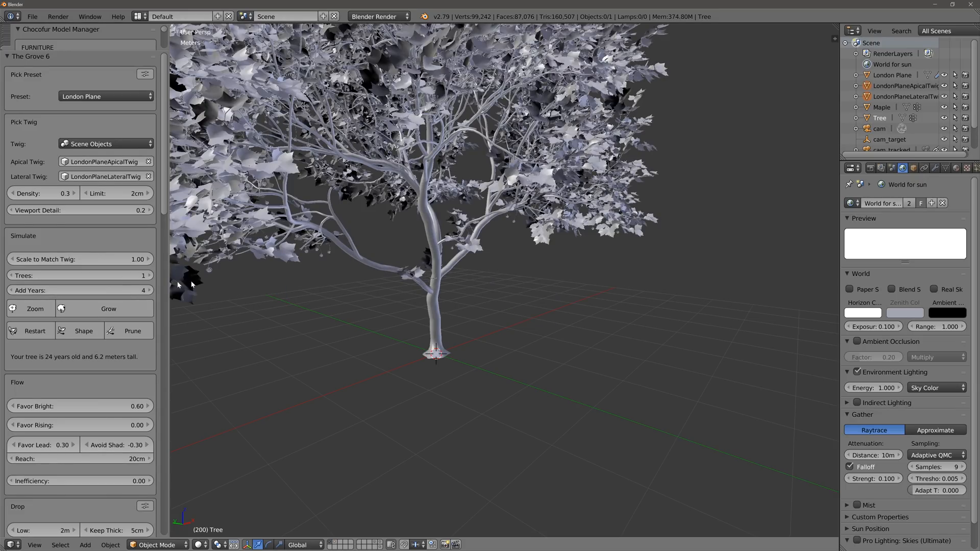
mouse_move(331, 325)
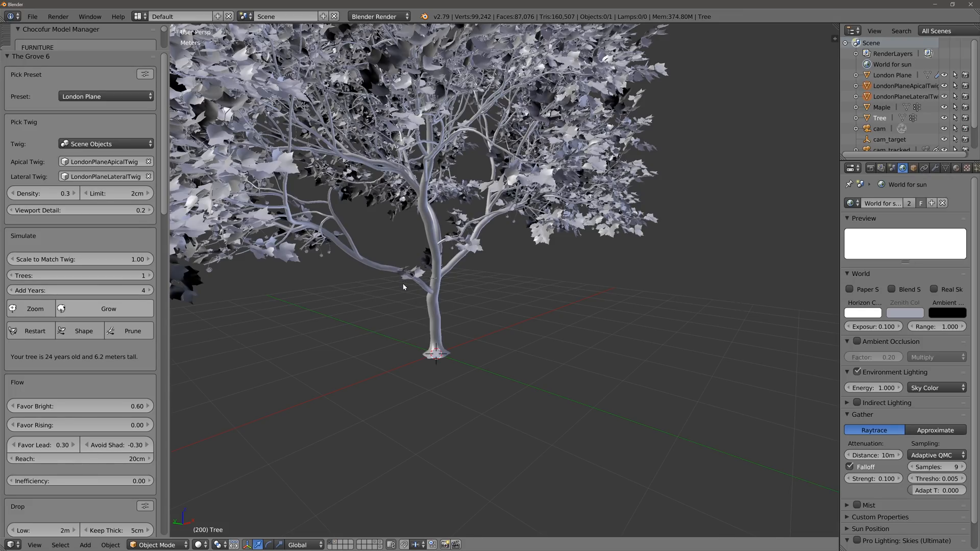
left_click(108, 309)
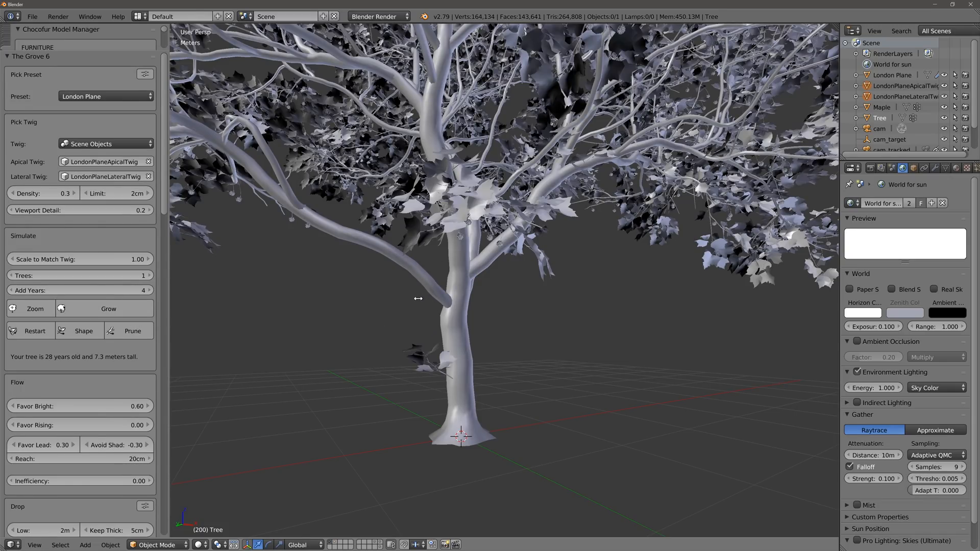
mouse_move(430, 272)
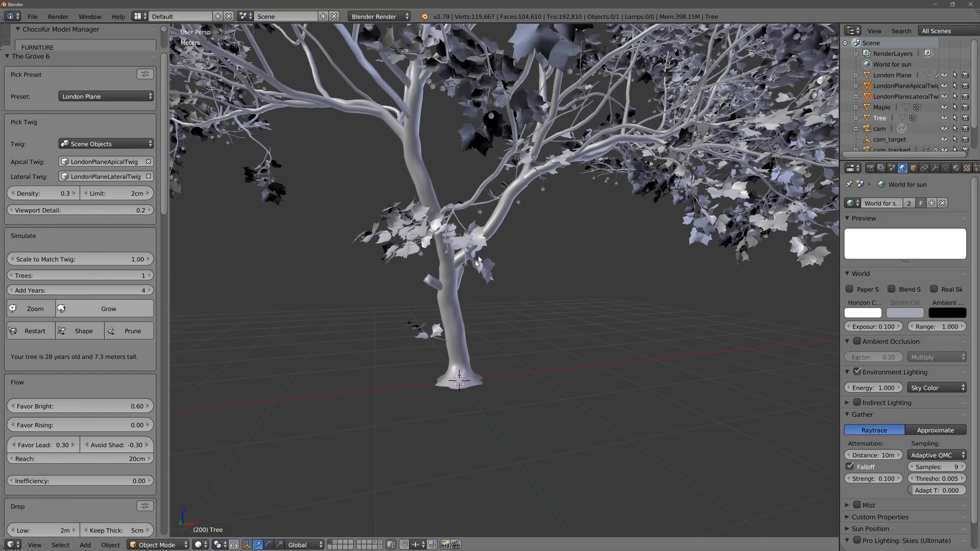
mouse_move(472, 280)
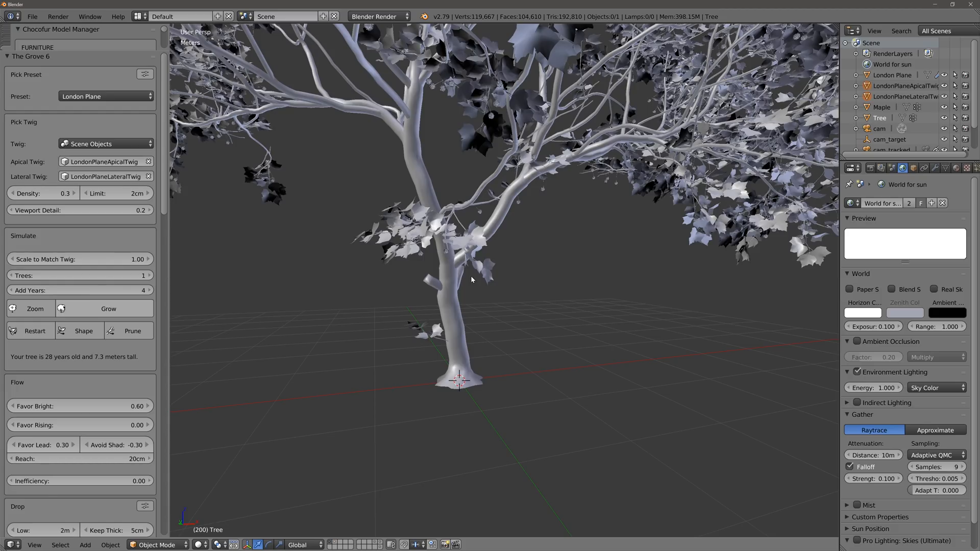
Step: Grow the pruned London Plane tree four more years to 32 years and 8.3 m
left_click(108, 309)
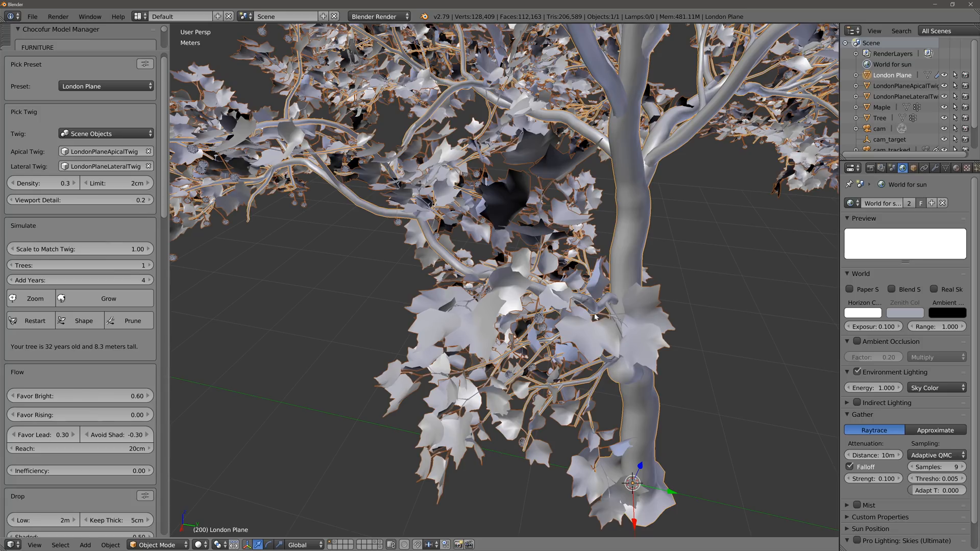
mouse_move(488, 98)
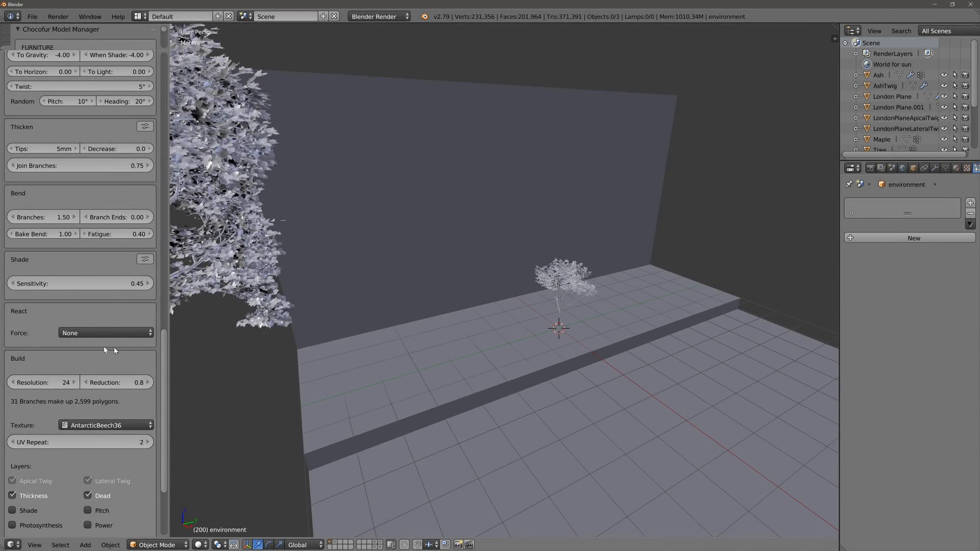
mouse_move(36, 337)
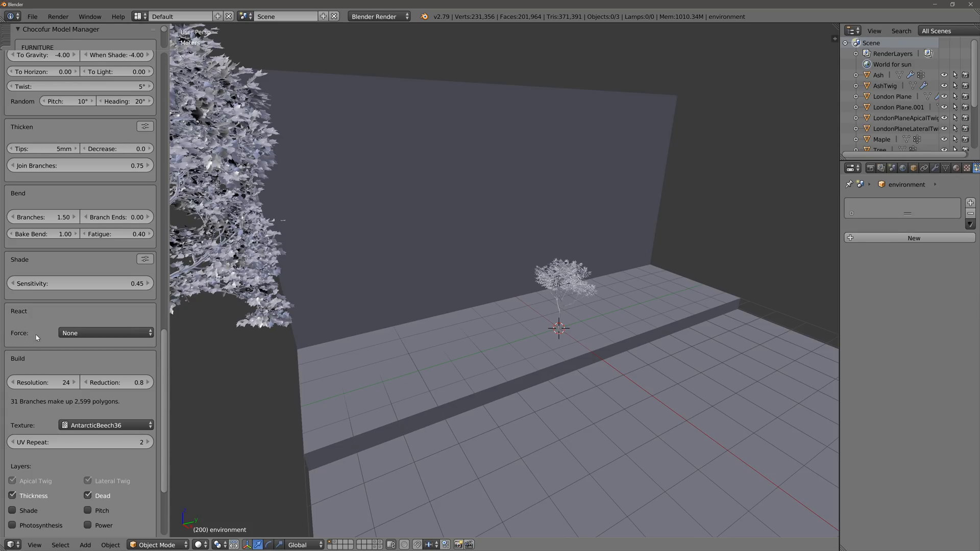
Step: Set the React force to Block with the 'environment' object as the obstacle
left_click(104, 333)
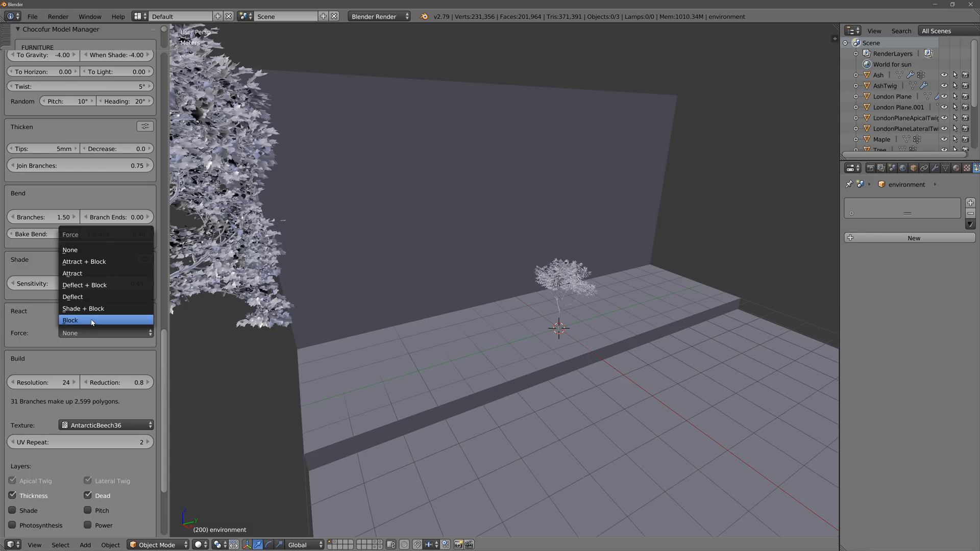
left_click(70, 320)
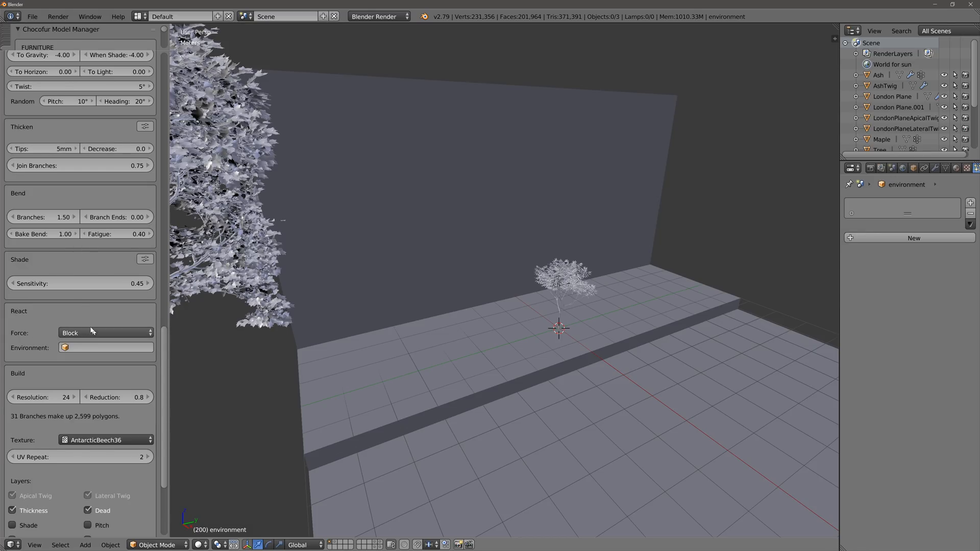
mouse_move(39, 315)
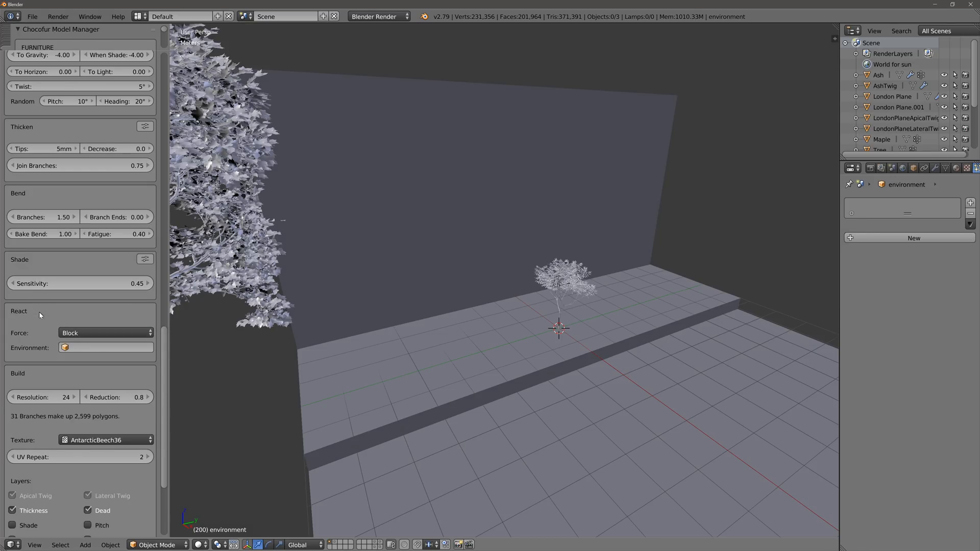
left_click(106, 347)
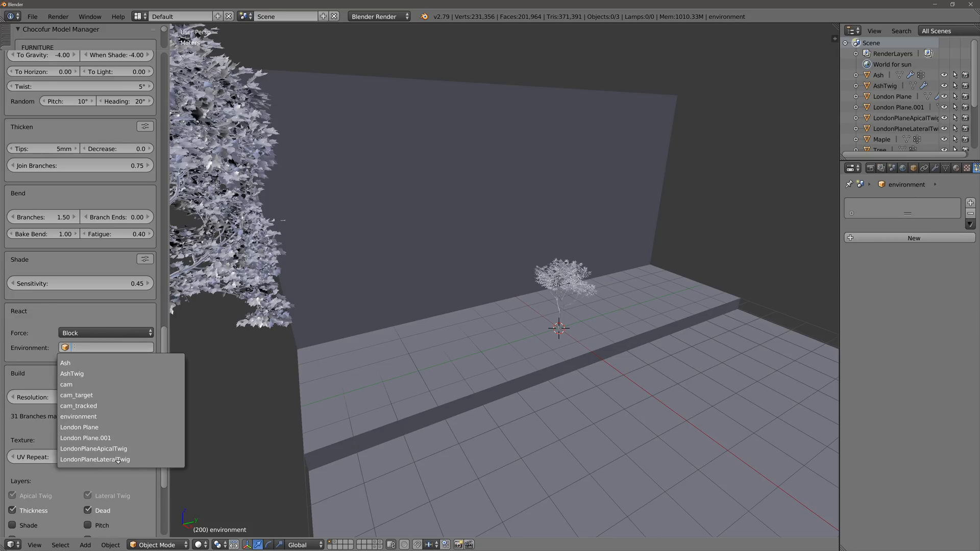
type("env")
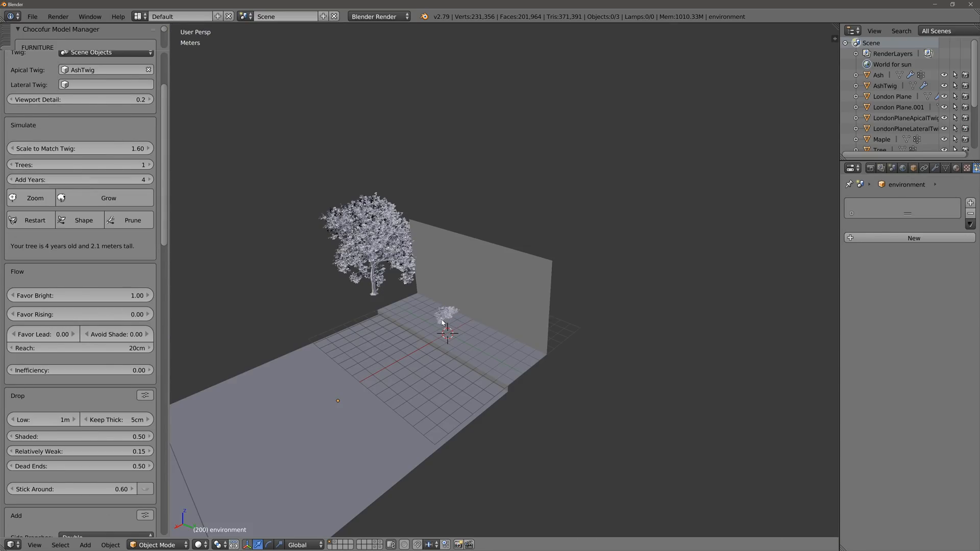
mouse_move(564, 298)
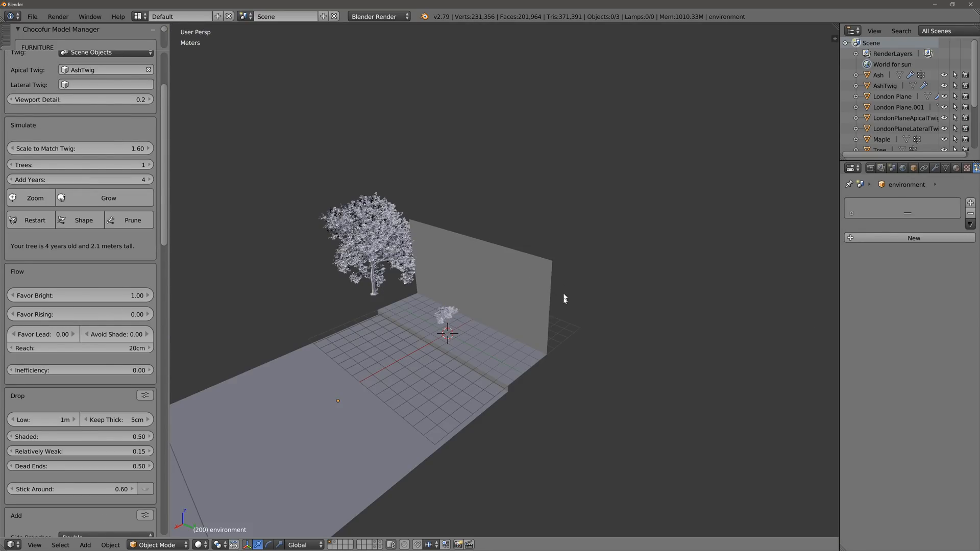
mouse_move(484, 337)
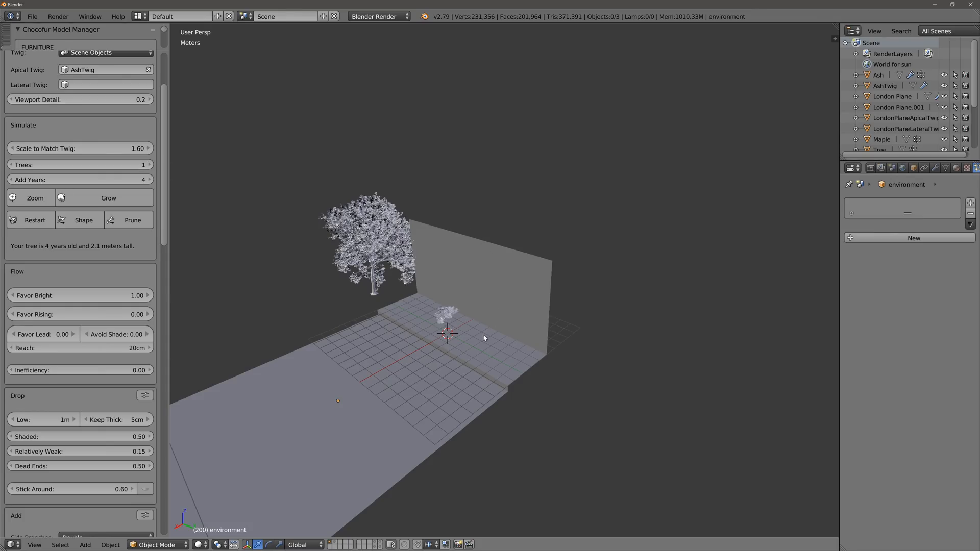
mouse_move(108, 198)
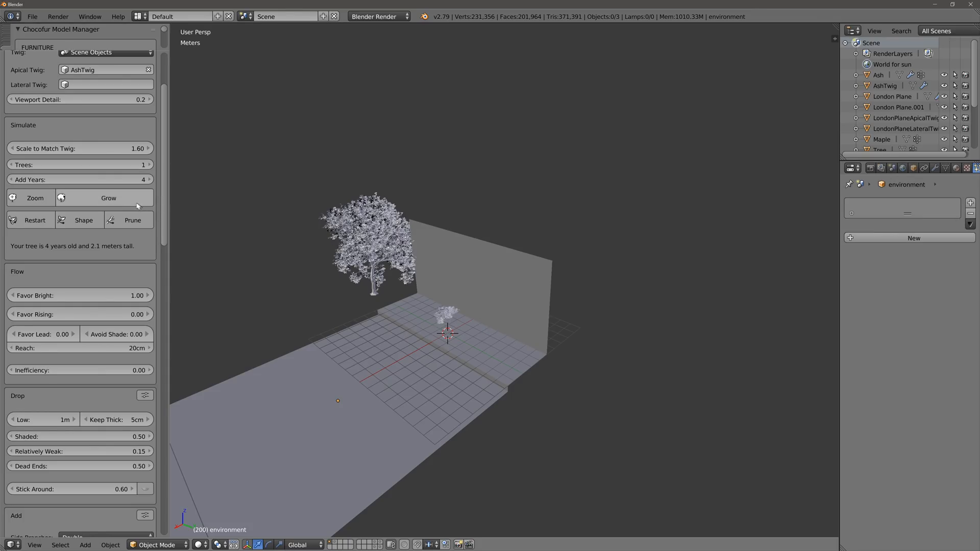
mouse_move(108, 198)
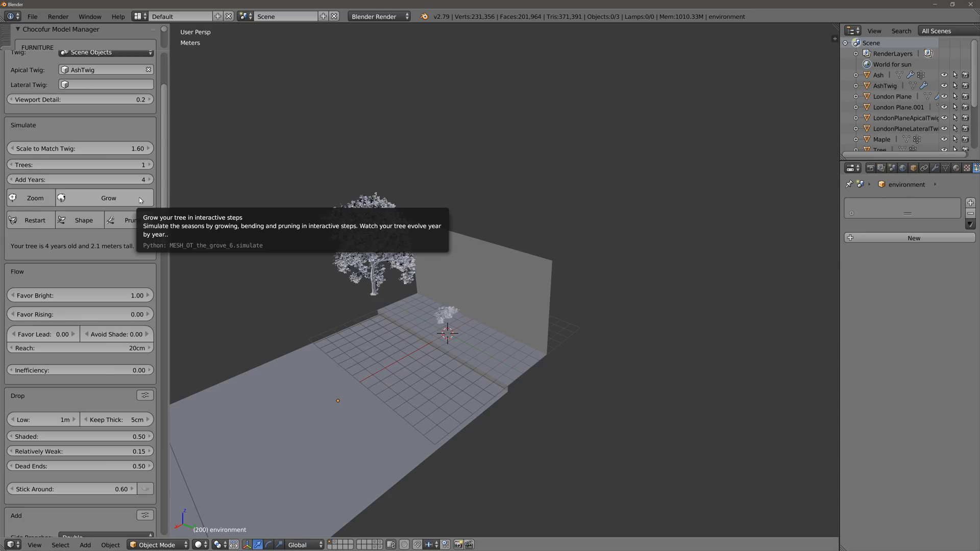
Step: Grow the ash against the wall in four-year steps to 20 years and 9.7 m
left_click(108, 198)
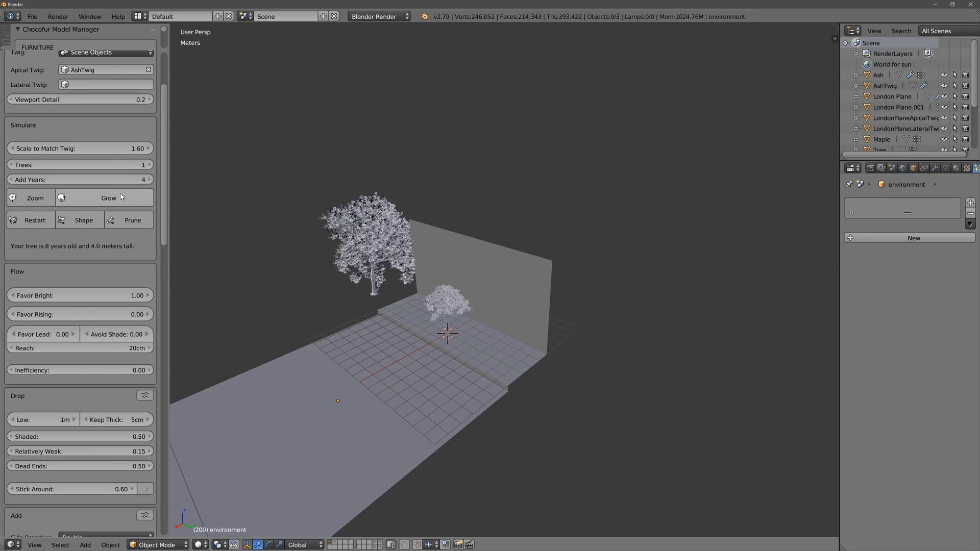
mouse_move(123, 195)
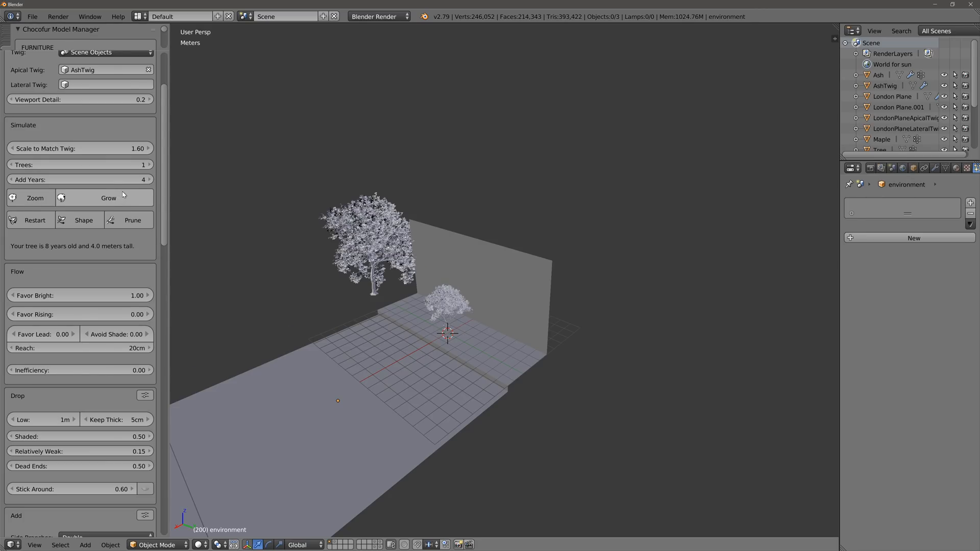
left_click(108, 198)
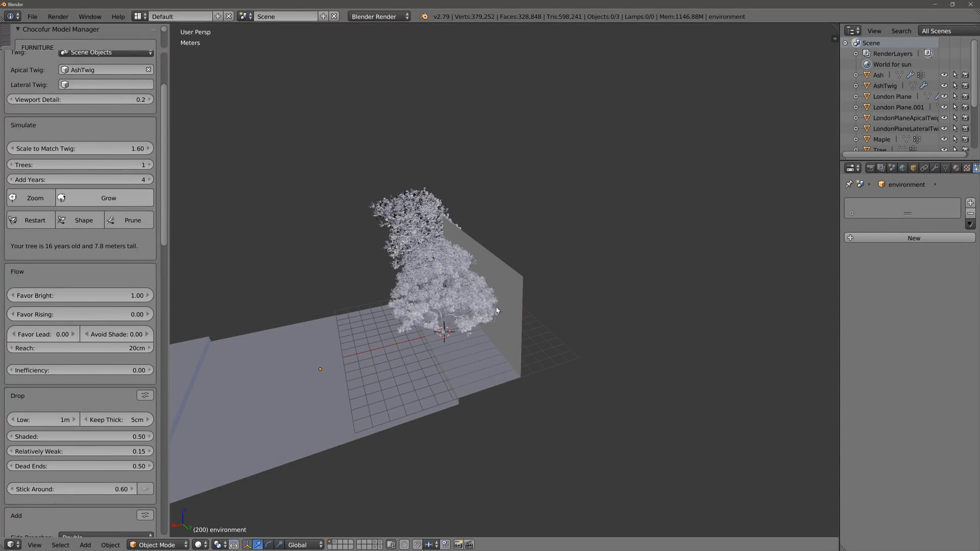
mouse_move(492, 321)
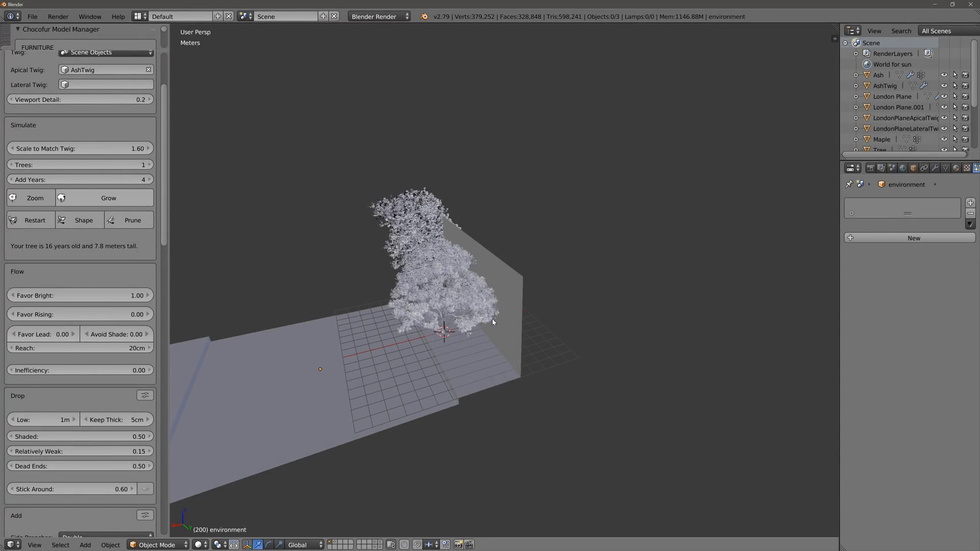
left_click(107, 198)
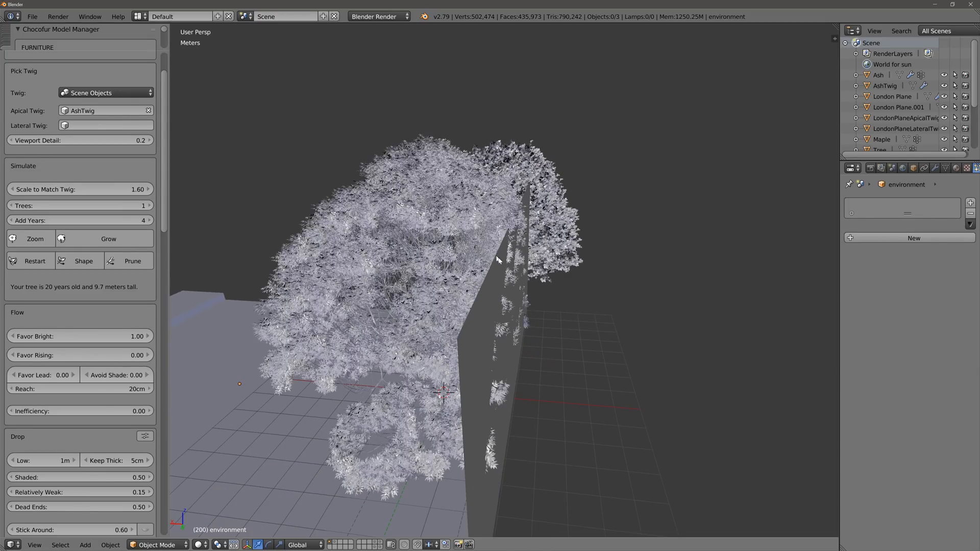
mouse_move(506, 268)
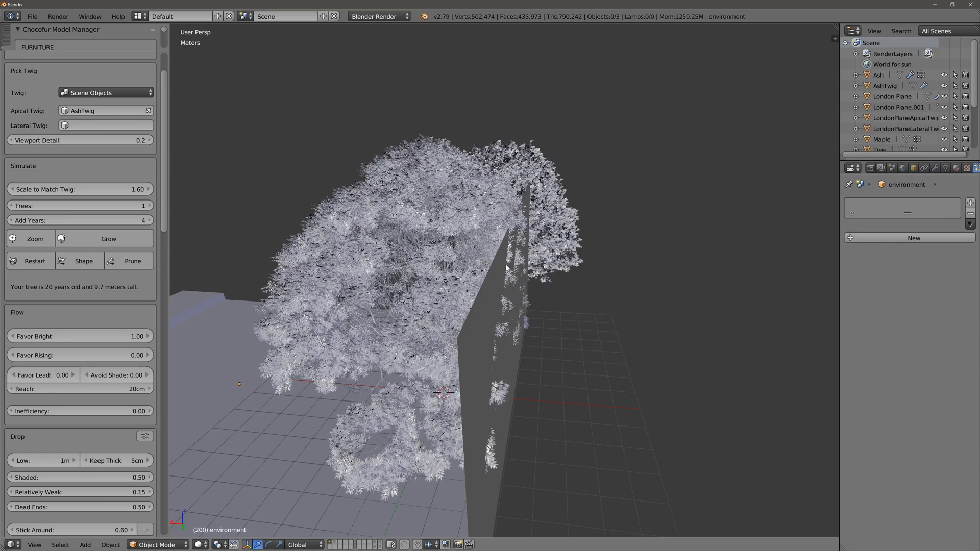
mouse_move(499, 367)
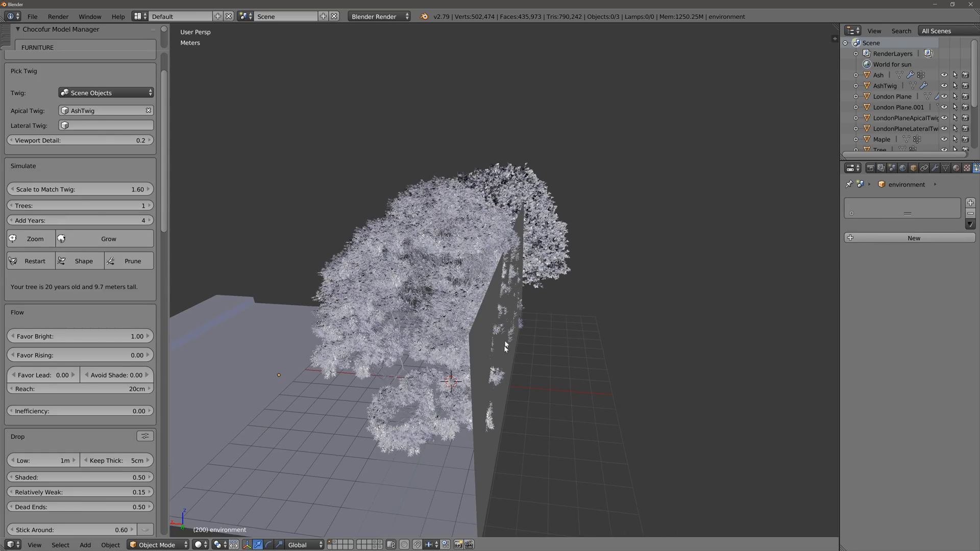
mouse_move(515, 286)
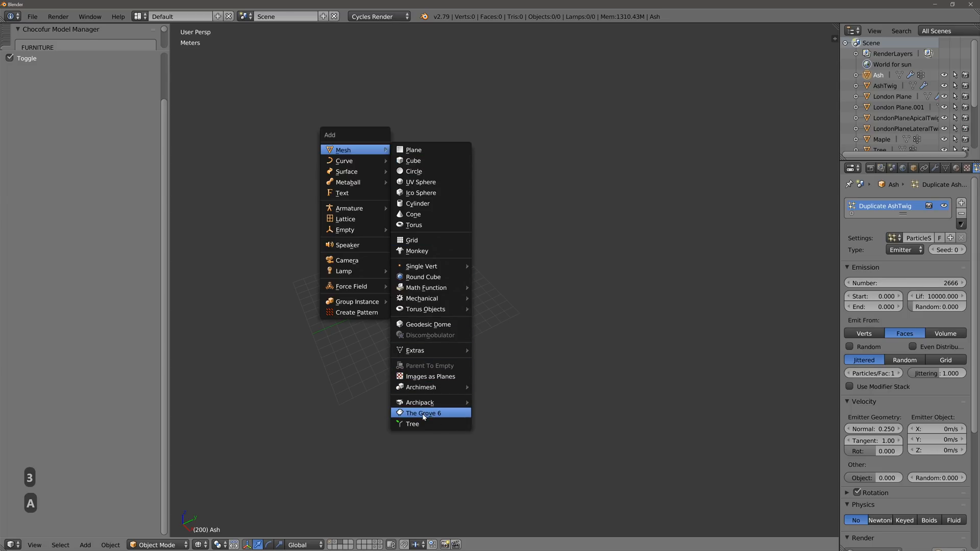
Step: Add a Grove tree and grow the five ash trees, 10 m apart, over three rounds
left_click(423, 413)
type("10m")
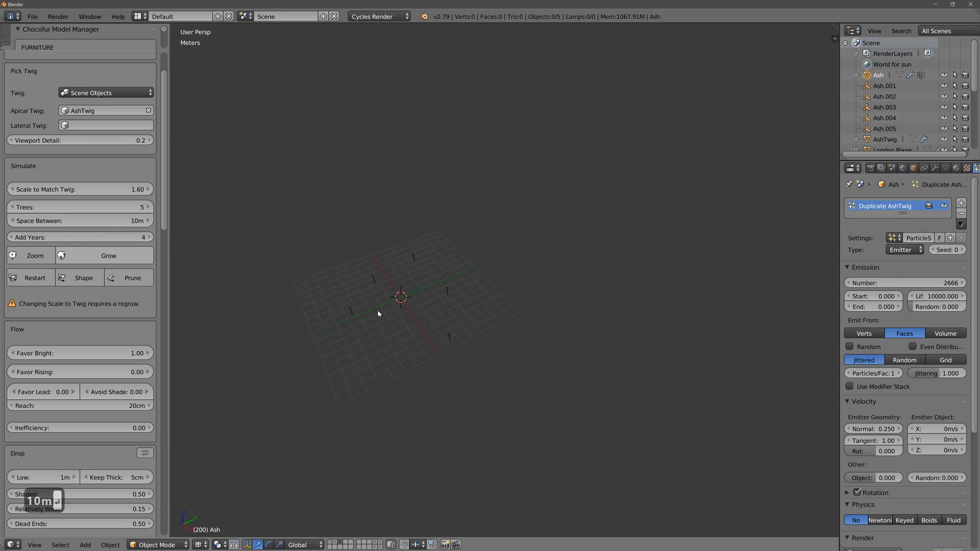
left_click(107, 256)
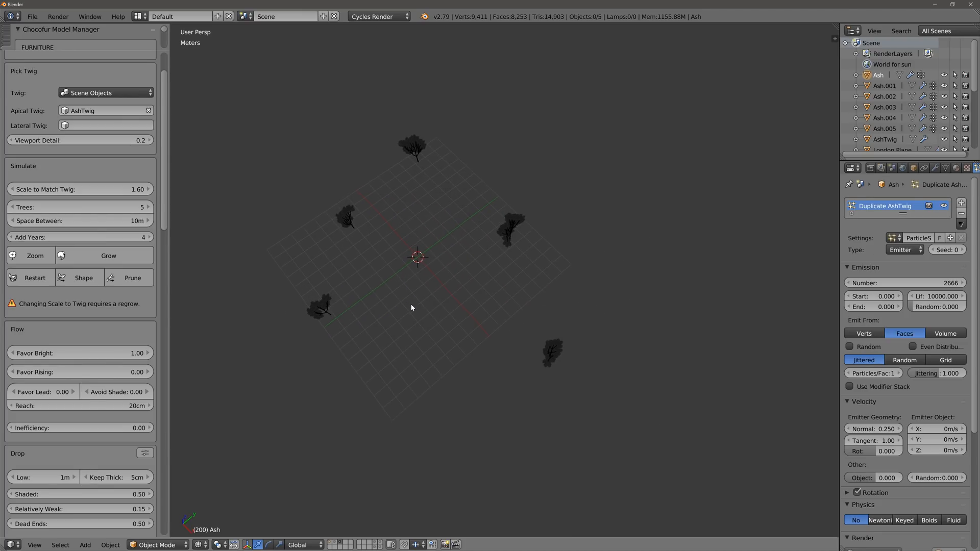
left_click(108, 256)
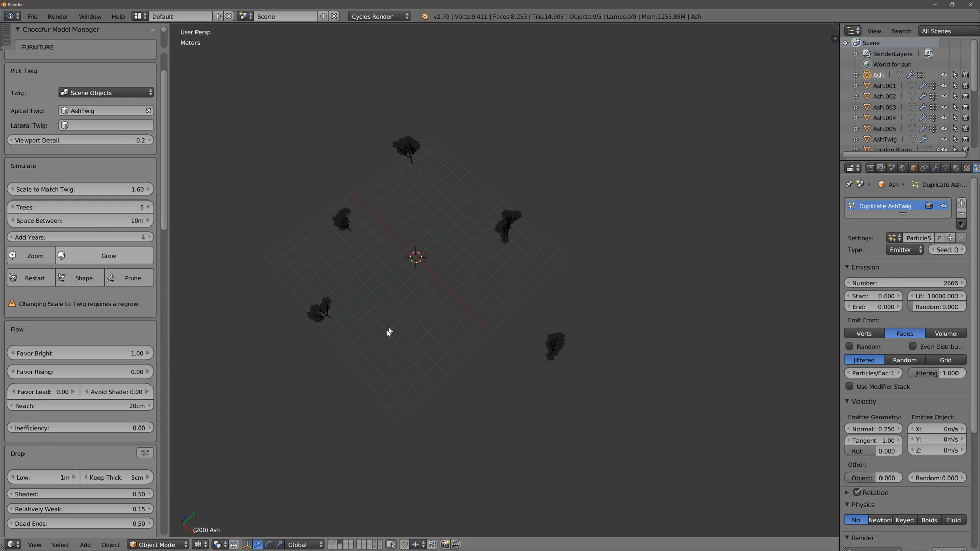
left_click(107, 256)
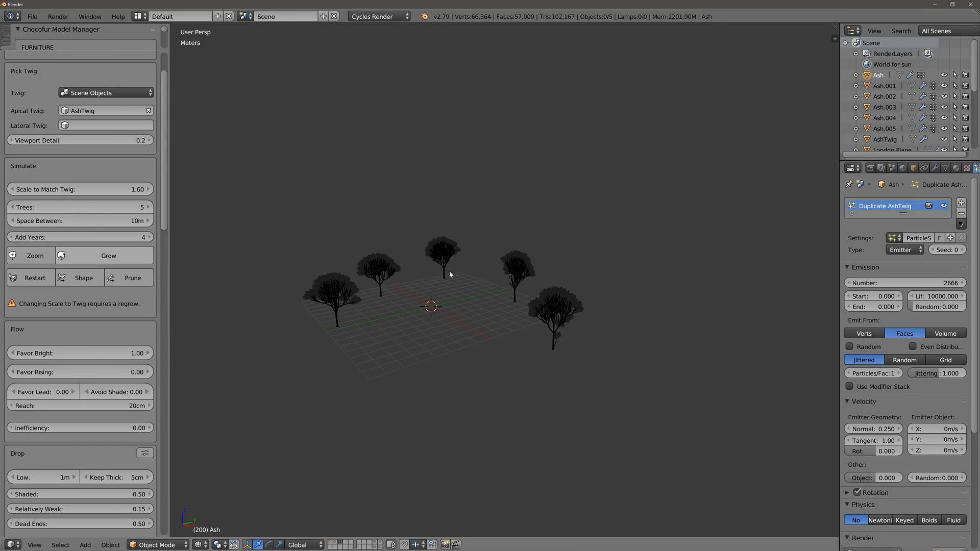
mouse_move(177, 277)
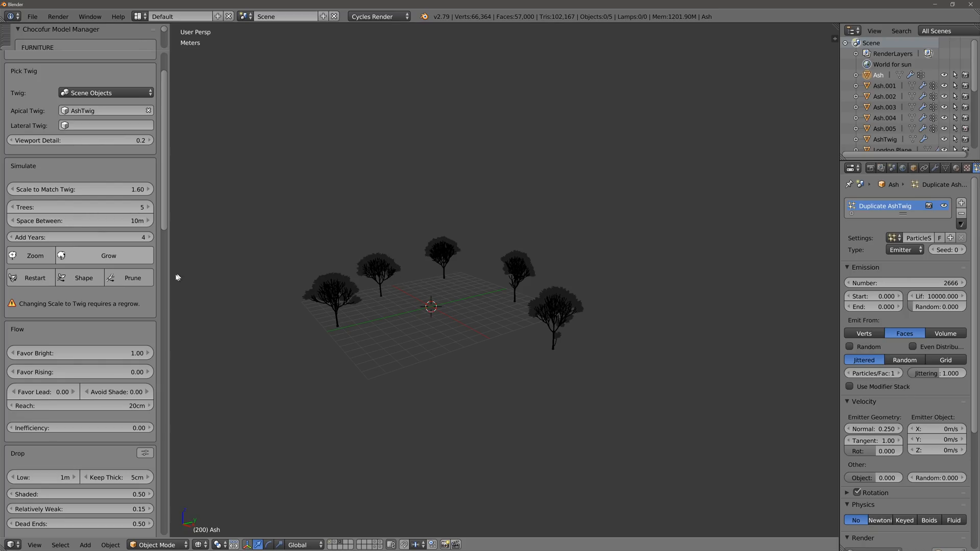
mouse_move(119, 259)
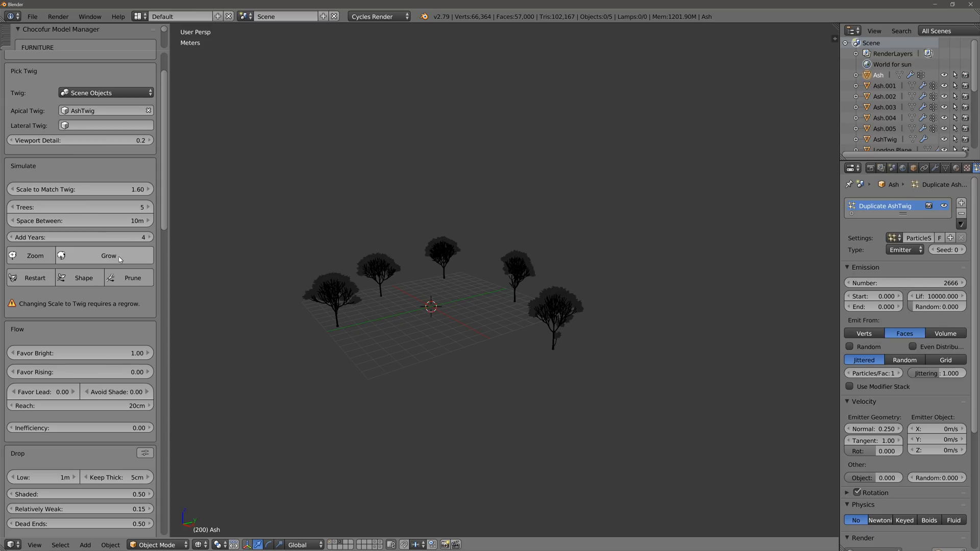
Step: Grow the five AshTwig ash trees further into dense, overlapping leafy canopies
left_click(108, 256)
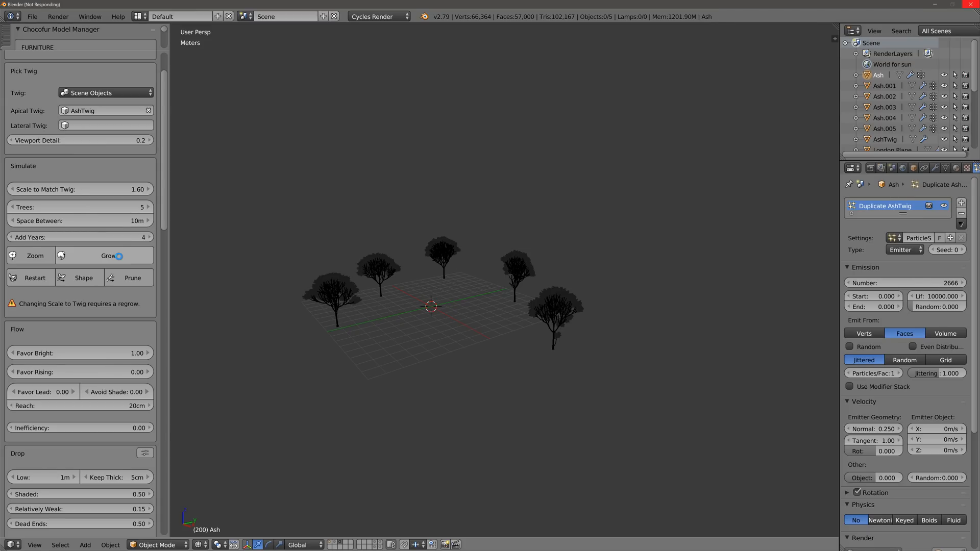
left_click(107, 256)
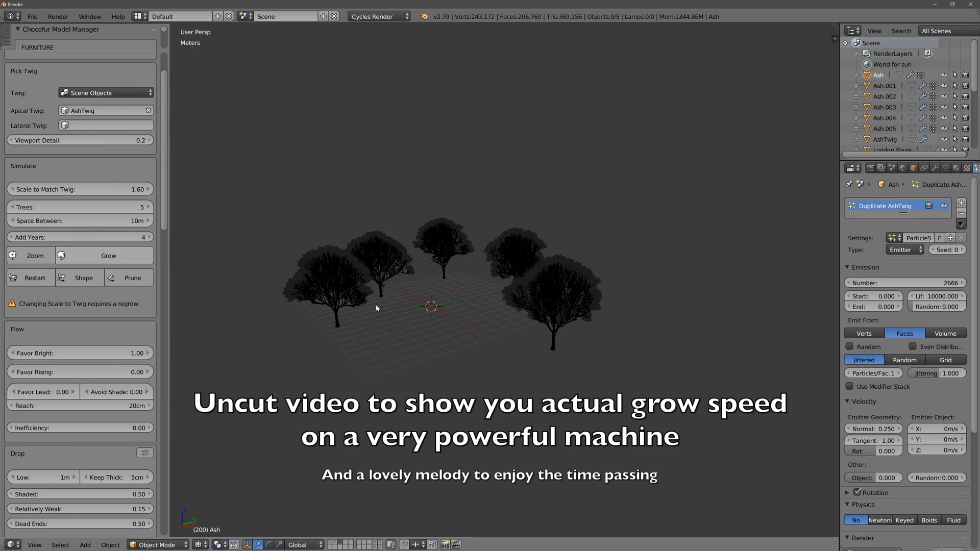
left_click(376, 306)
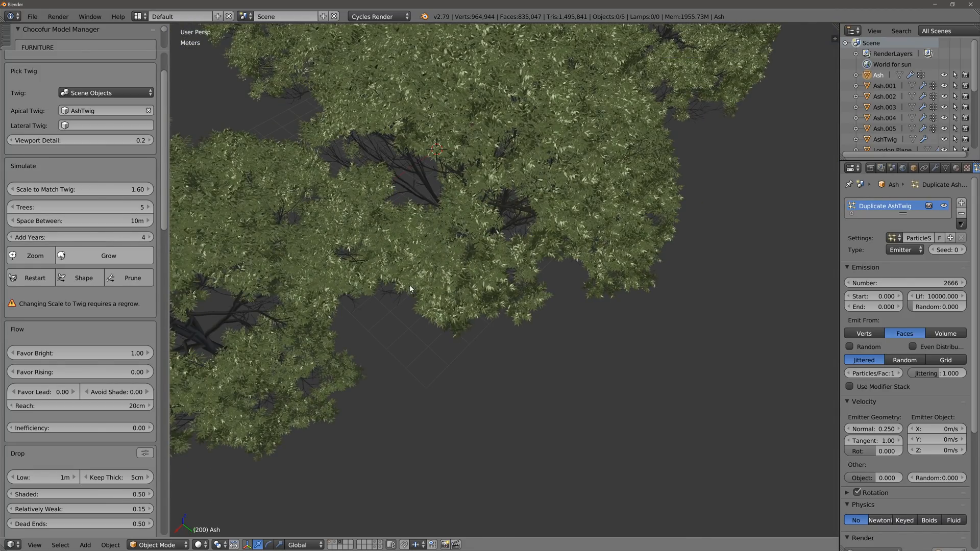
mouse_move(364, 171)
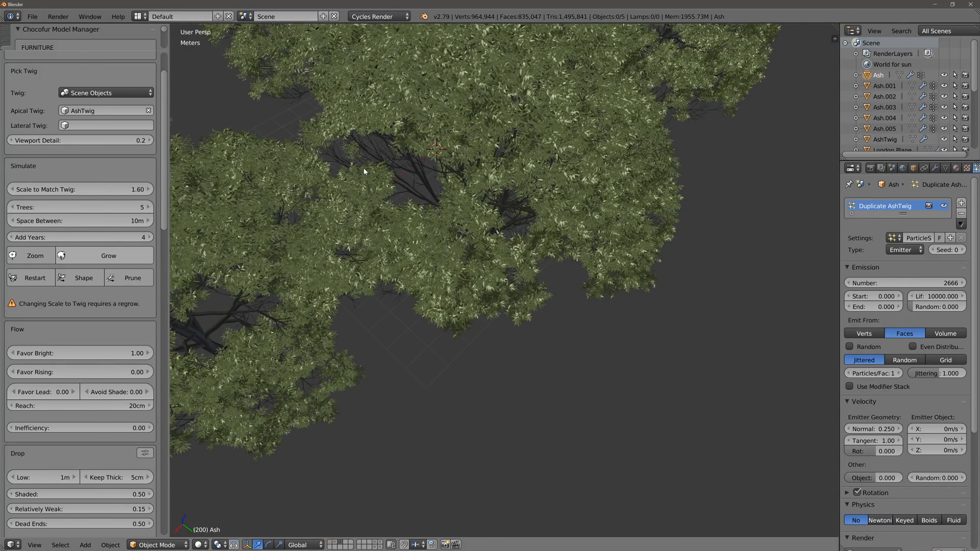
mouse_move(383, 161)
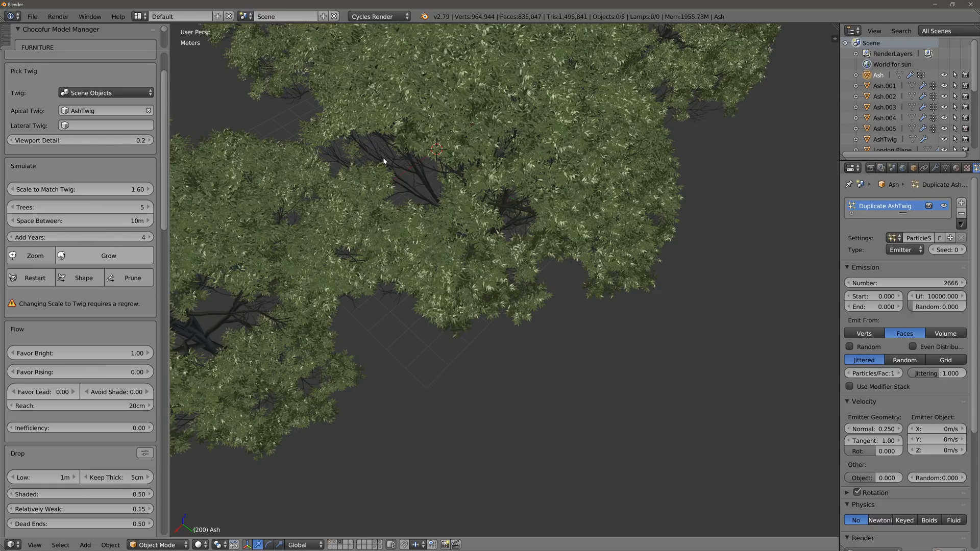
mouse_move(378, 153)
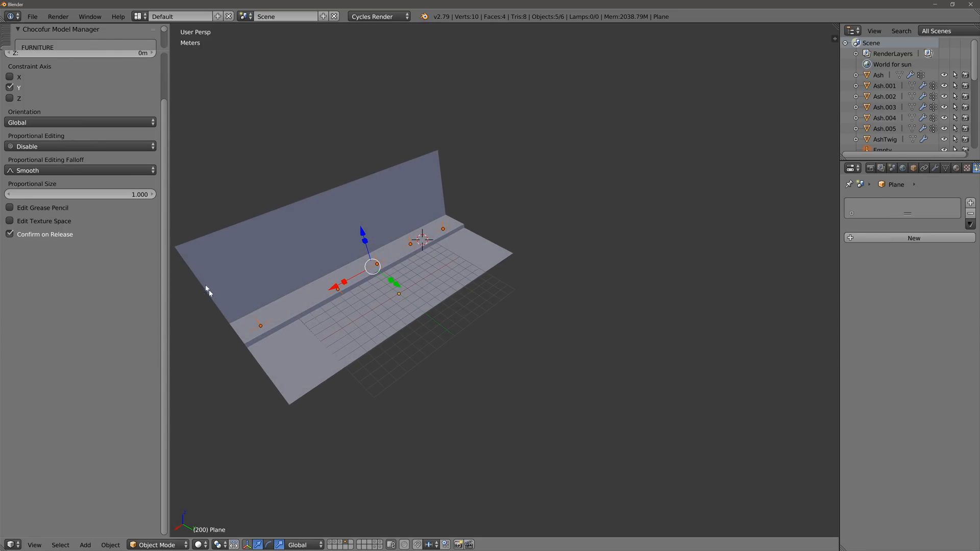
Step: Grow young ash trees from the empties beside the wall, then grow them further
left_click(86, 544)
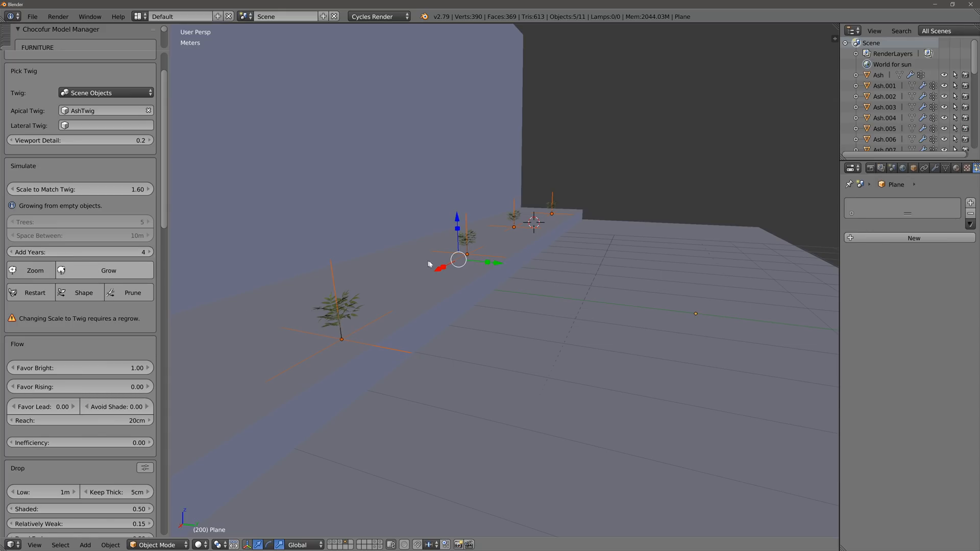
left_click(108, 270)
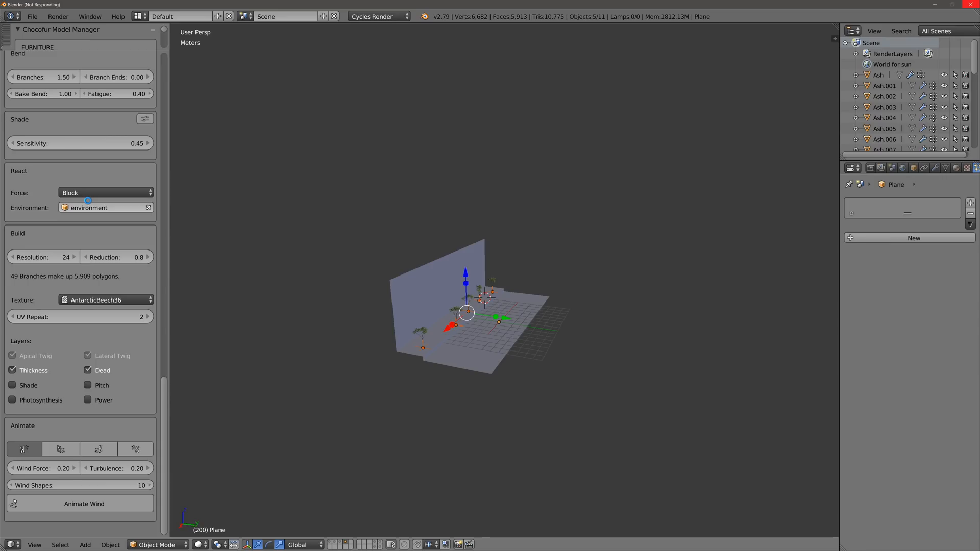
Step: Set the React Environment object to Plane and regrow the trees along the wall
left_click(148, 208)
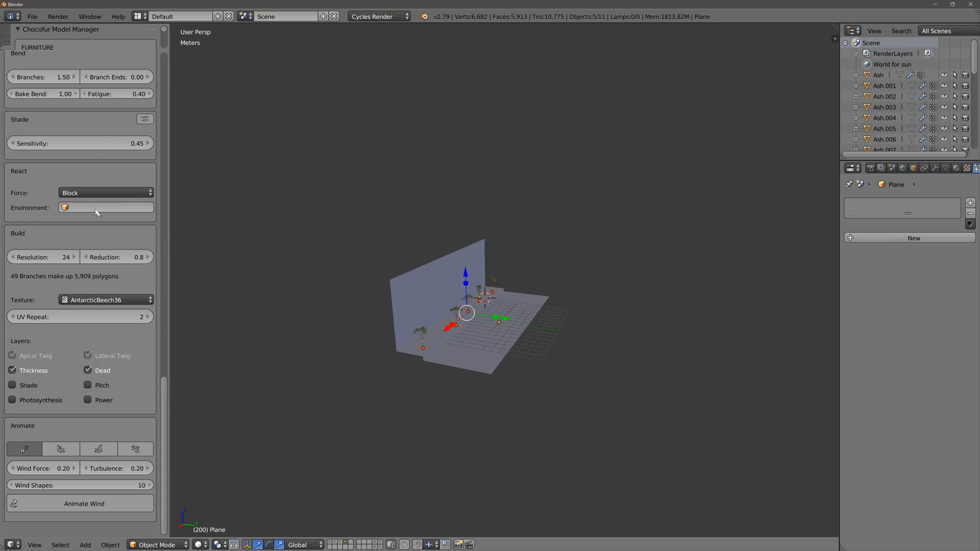
left_click(105, 207)
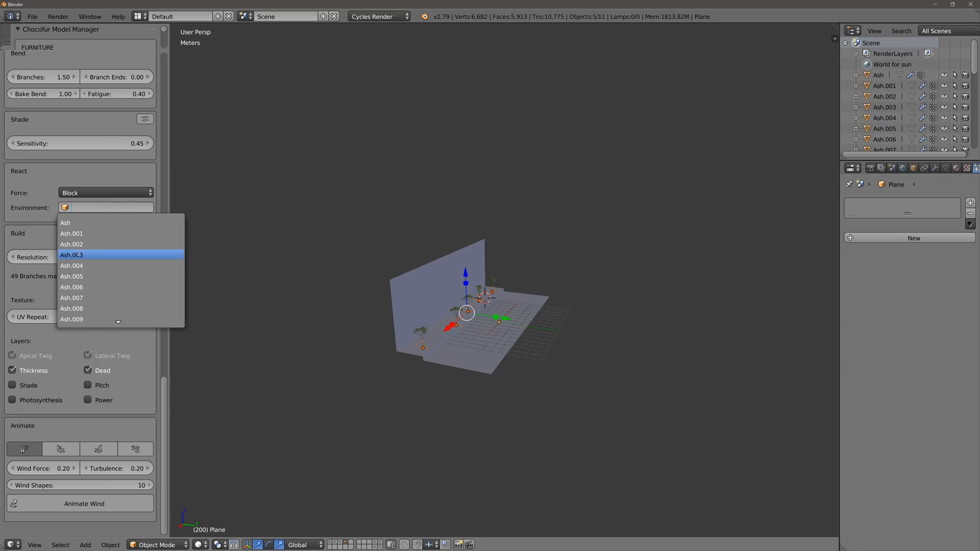
type("pla")
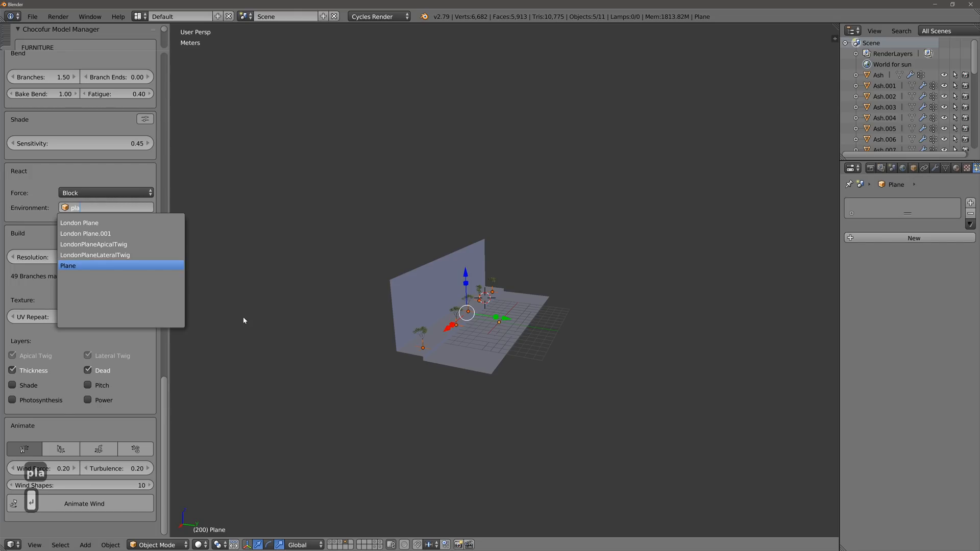
mouse_move(91, 268)
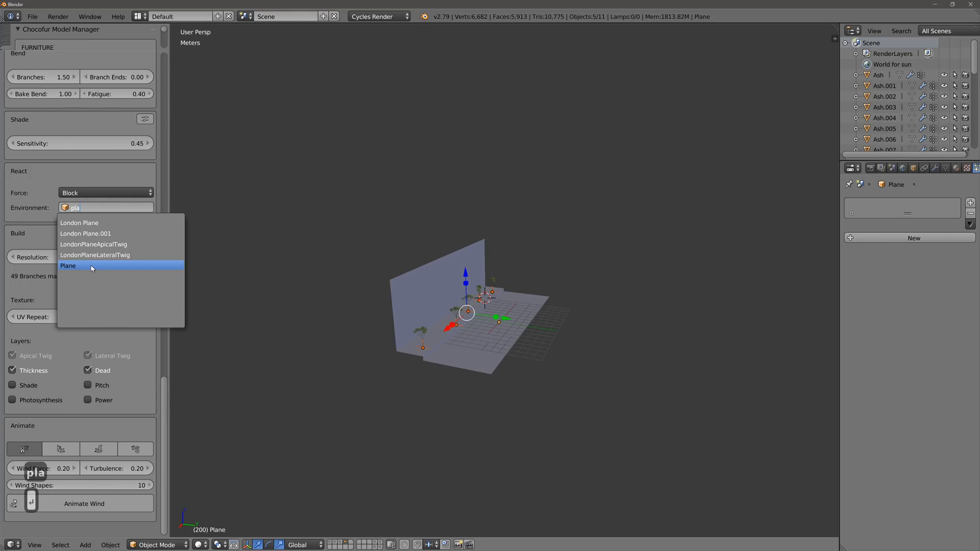
left_click(67, 266)
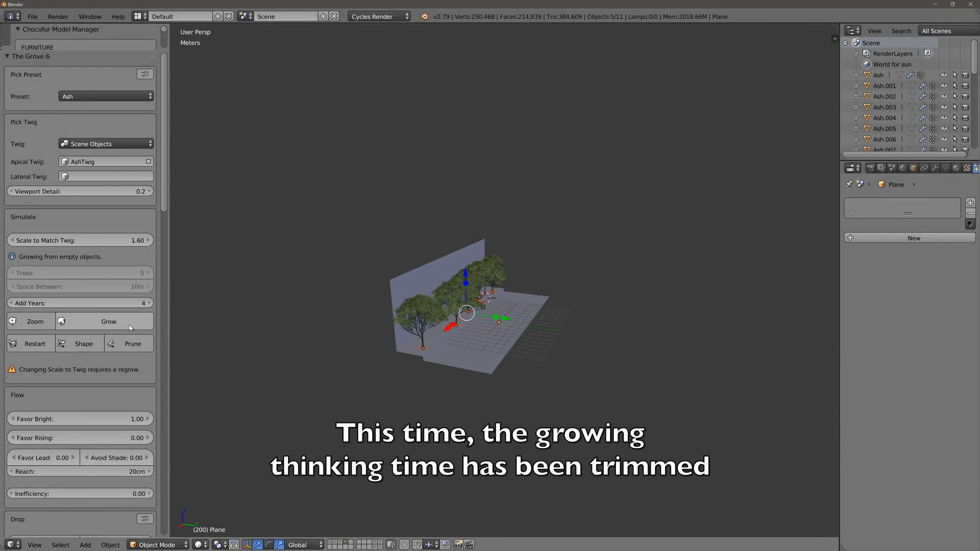
left_click(109, 321)
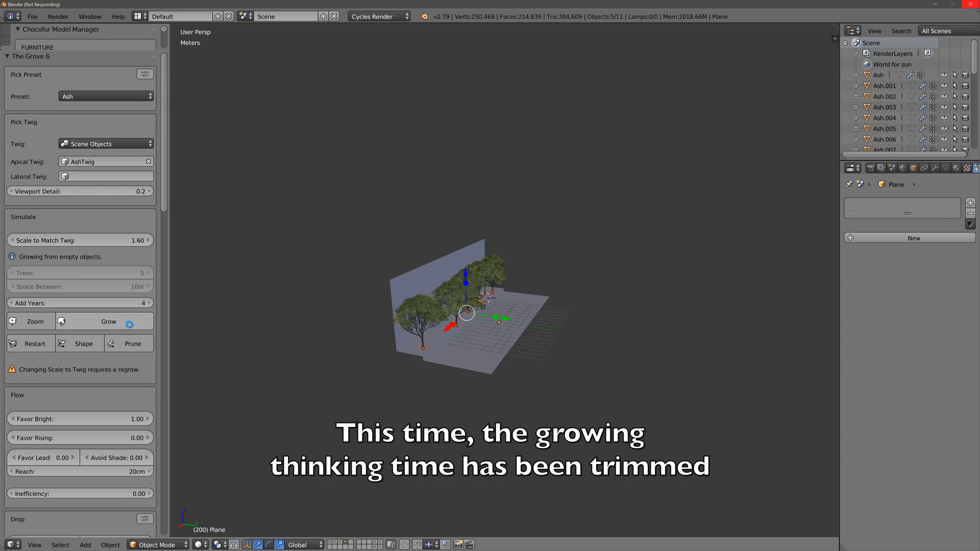
Step: Add two more rounds of growth to the ash trees along the wall
left_click(108, 321)
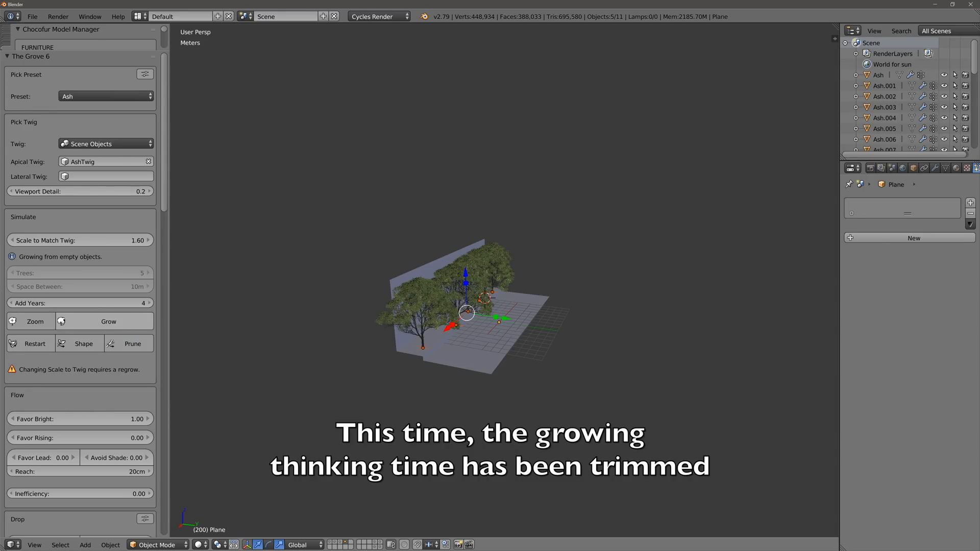
left_click(108, 321)
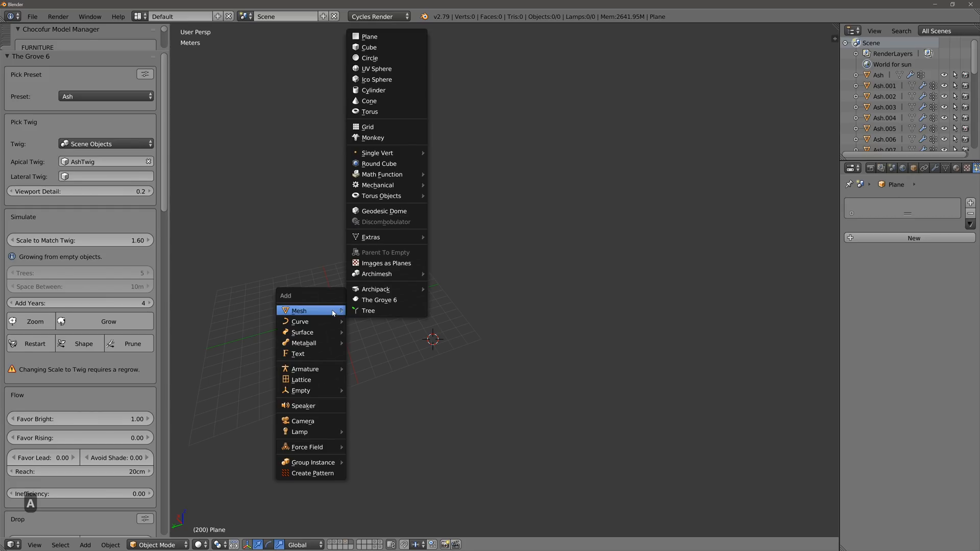
mouse_move(379, 300)
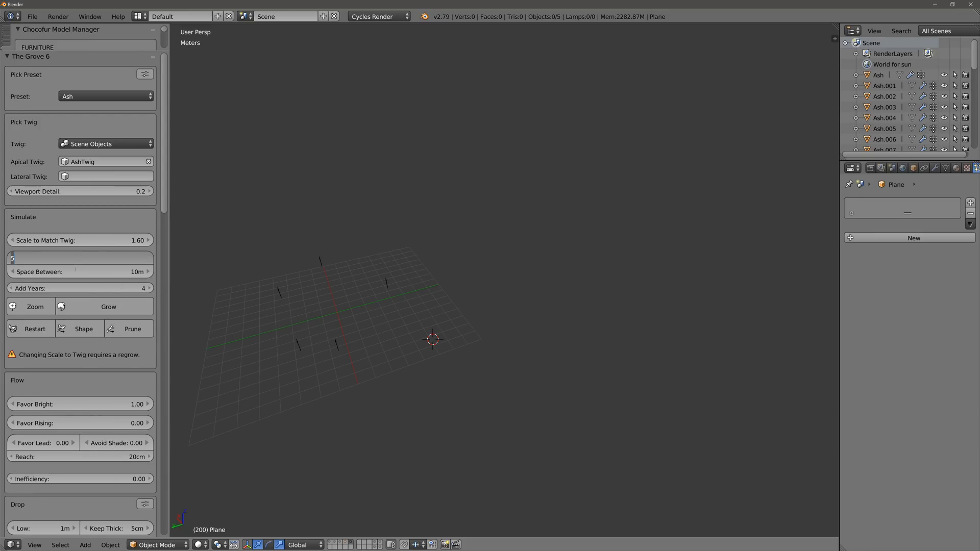
Step: Set Trees to 1 and grow a single large ash tree
left_click(108, 306)
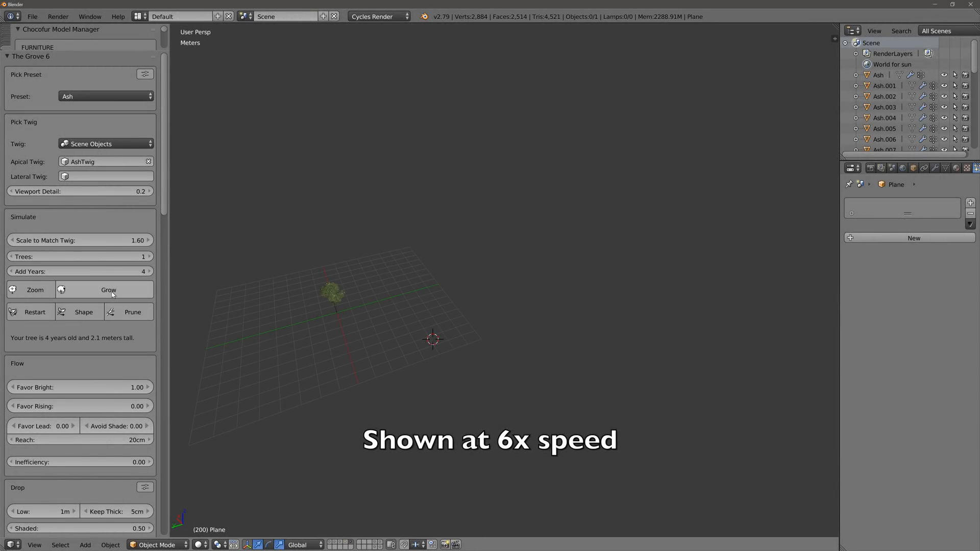
left_click(108, 289)
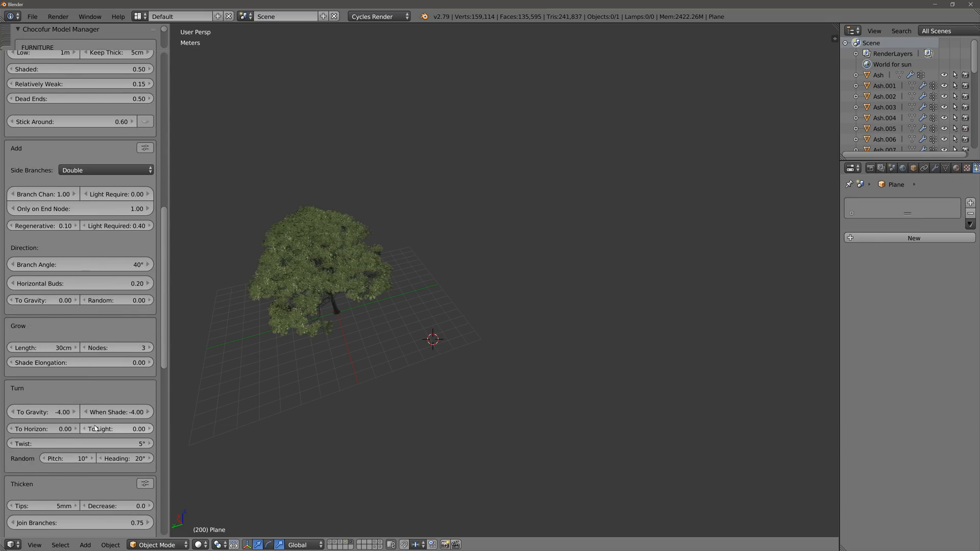
scroll("down", 3)
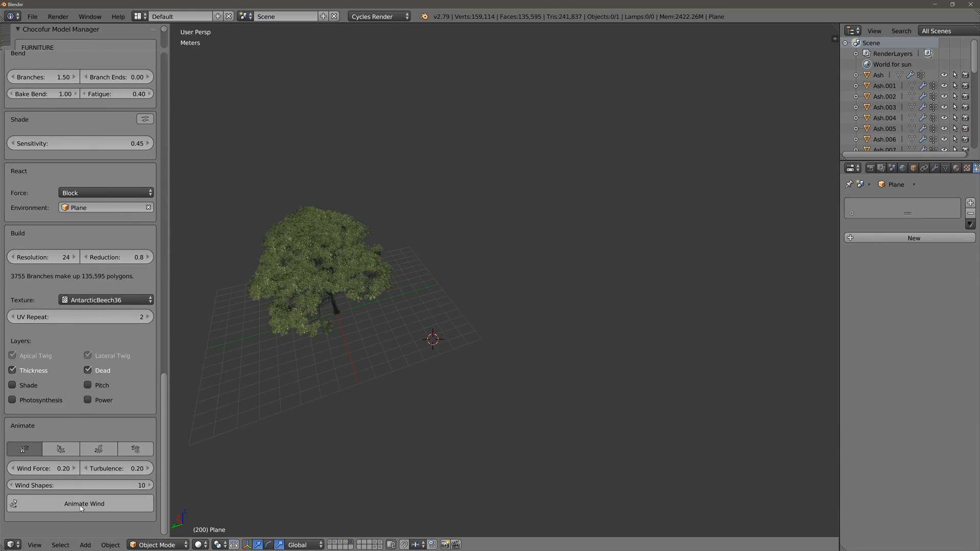
mouse_move(285, 279)
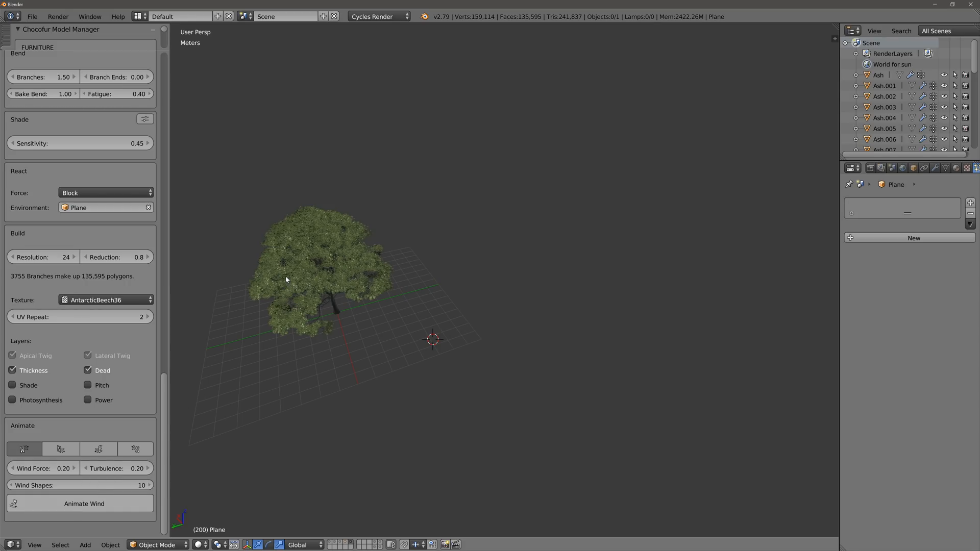
Step: Apply Animate Wind to the single ash tree and start playback
left_click(286, 279)
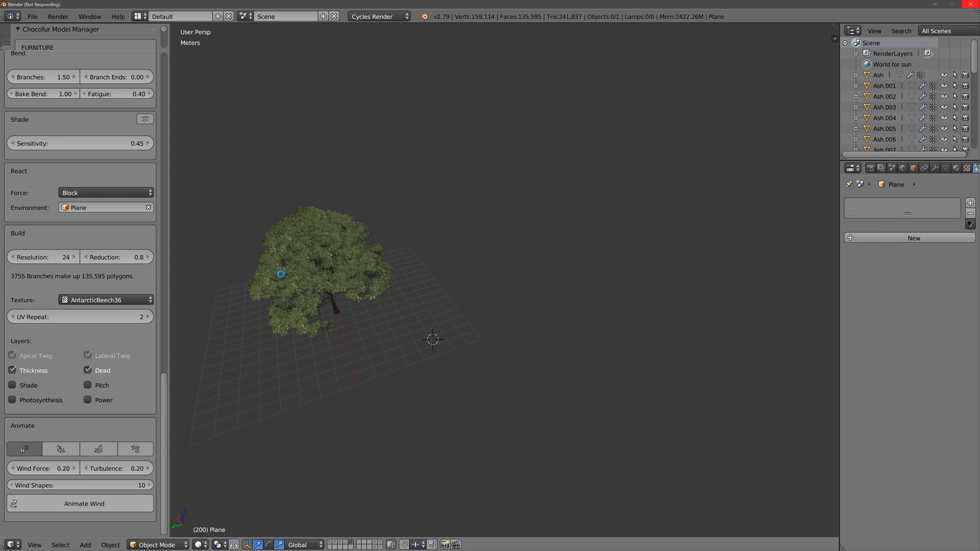
left_click(80, 503)
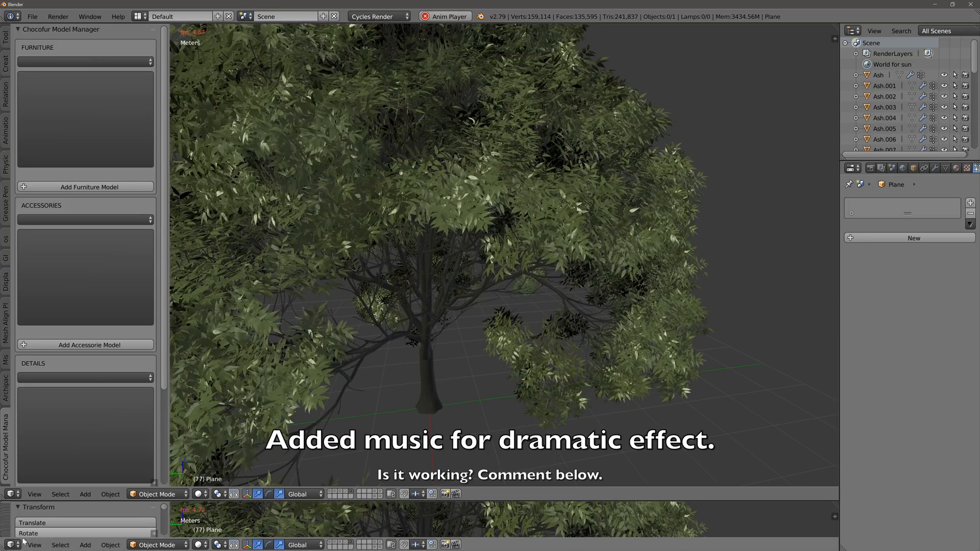
Step: Switch the bottom editor to Timeline and set playback sync to Frame Dropping
left_click(11, 493)
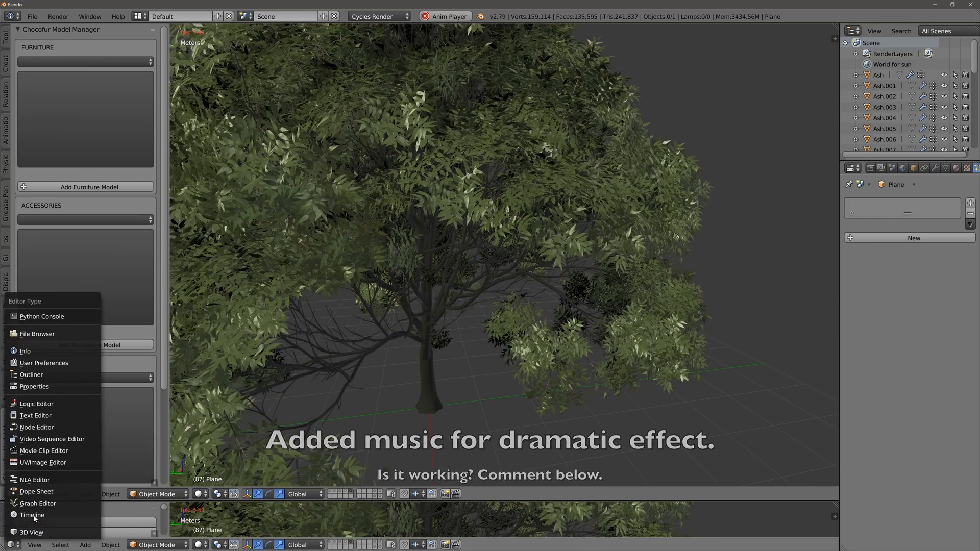
left_click(31, 515)
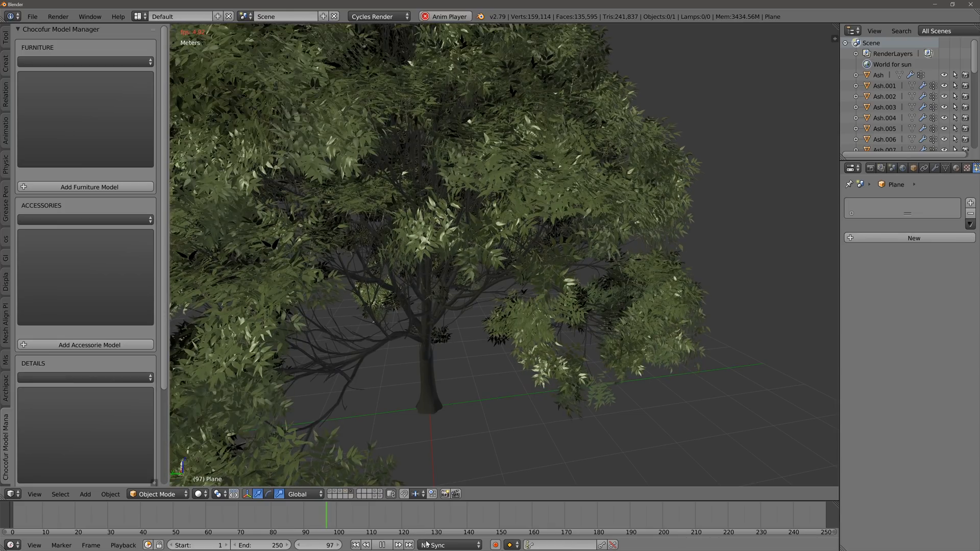
left_click(448, 545)
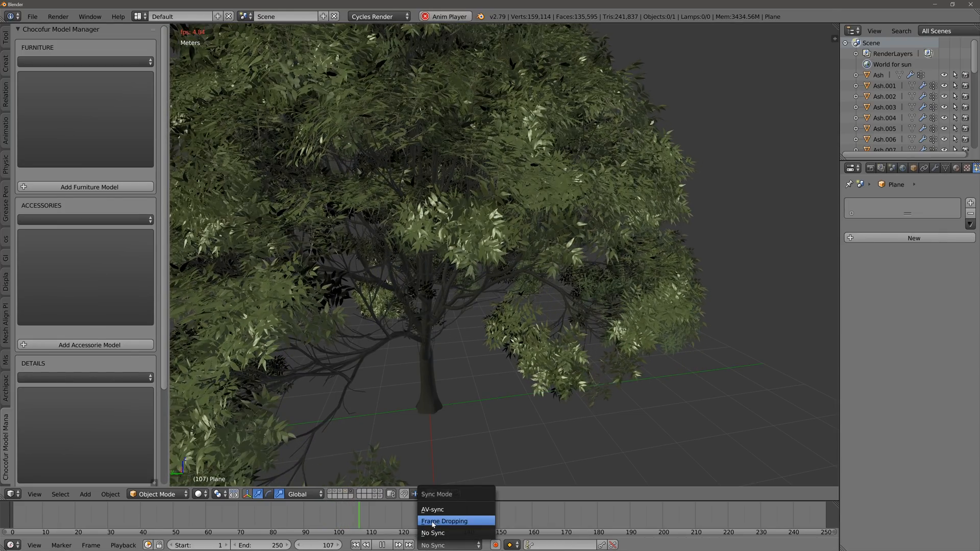
left_click(443, 520)
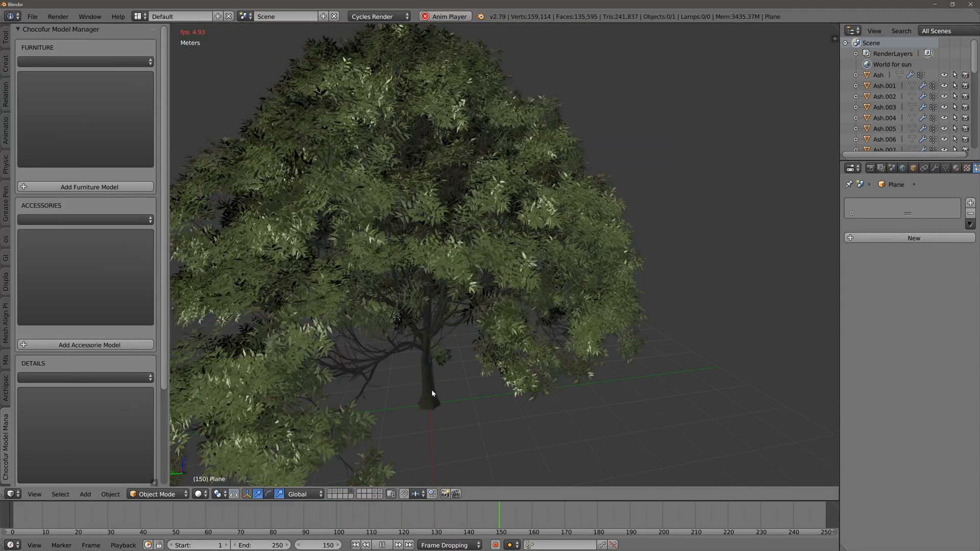